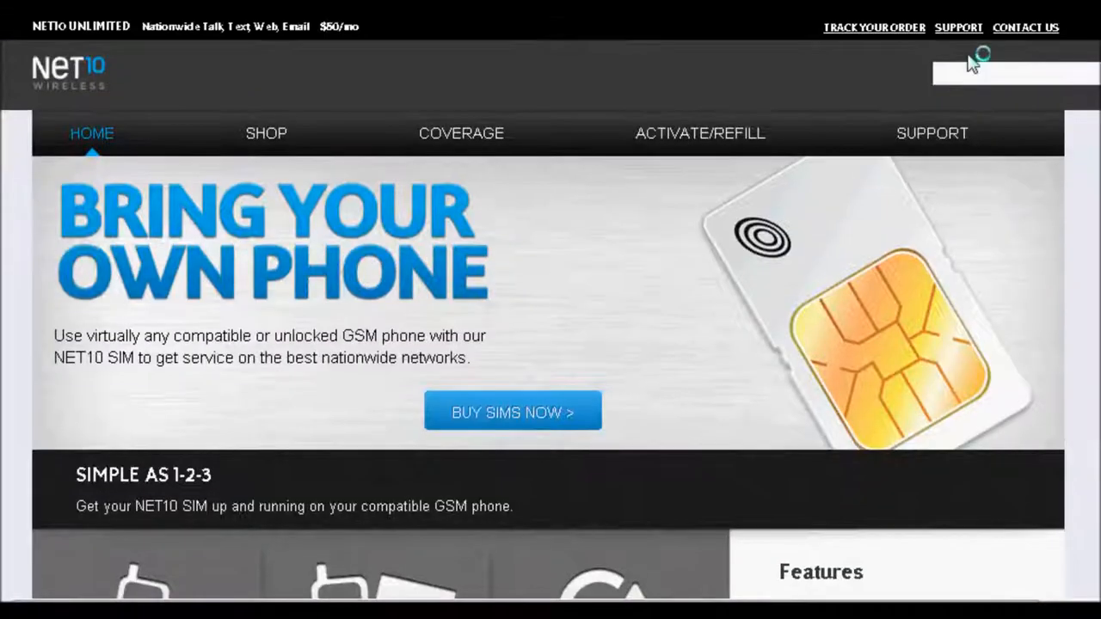
- Reach the Buy Your SIM Card page via the SHOP section and BUY SIMS NOW
{"action": "scroll", "scroll_direction": "down", "scroll_amount": 3}
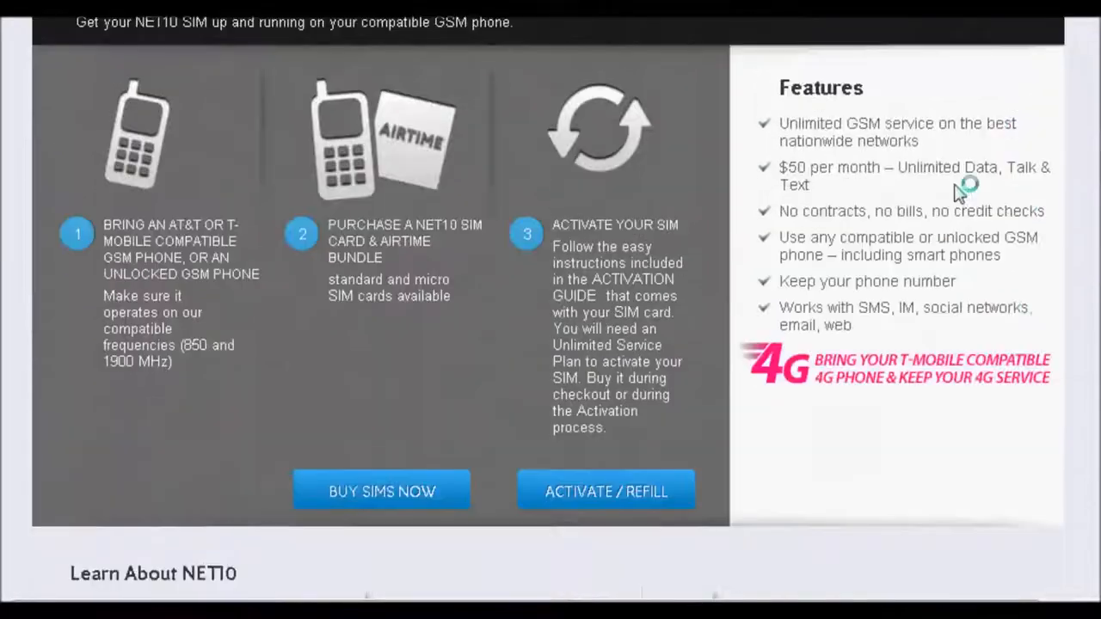
{"action": "scroll", "scroll_direction": "up", "scroll_amount": 3}
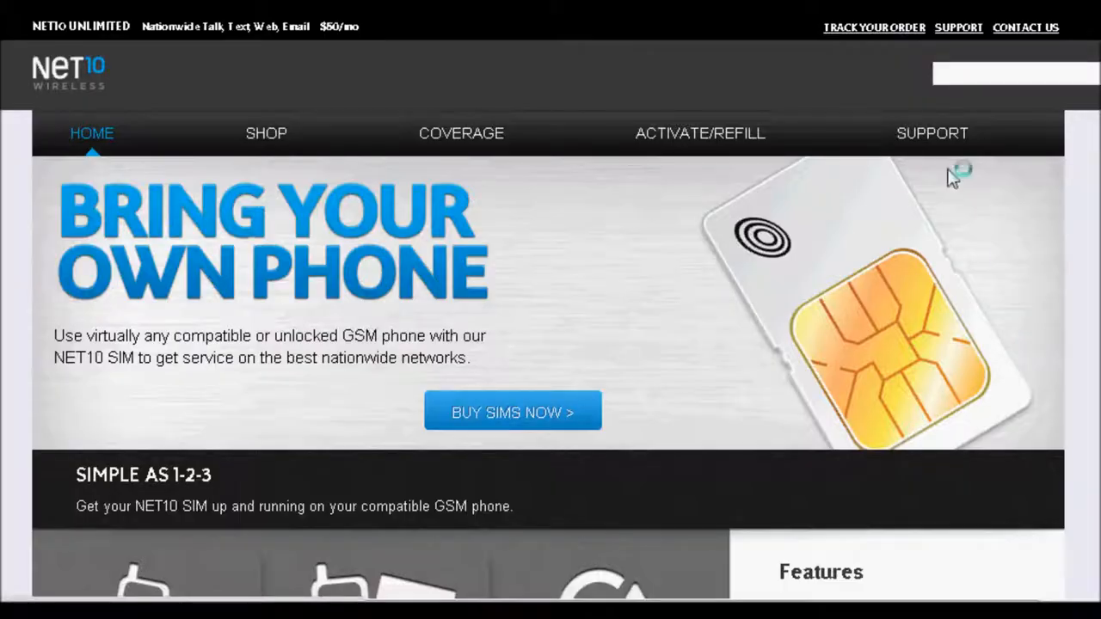
{"action": "scroll", "scroll_direction": "down", "scroll_amount": 3}
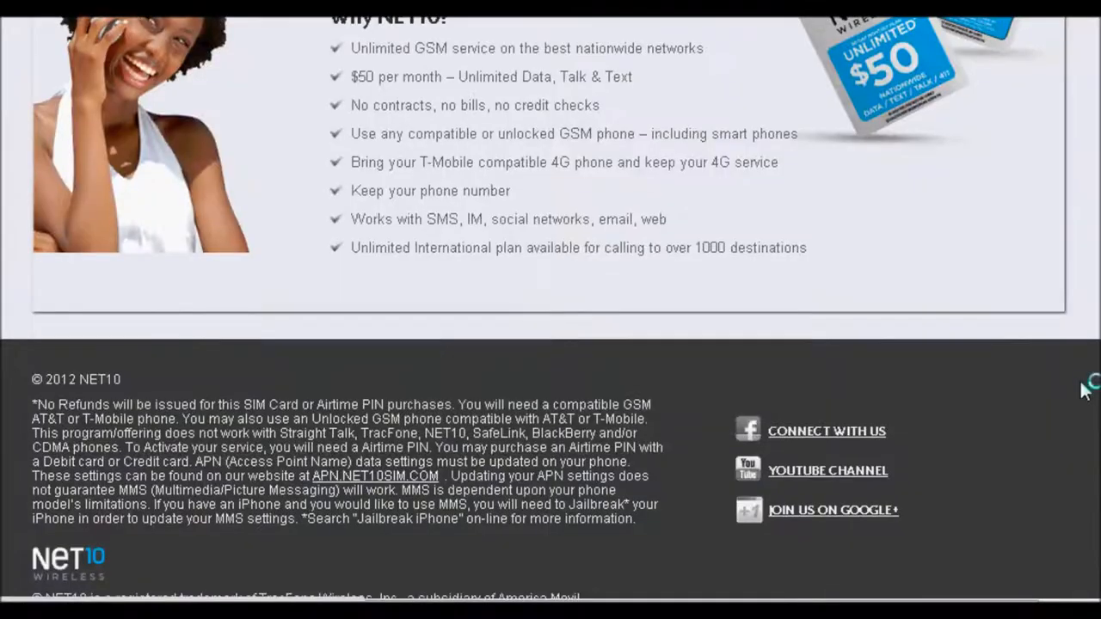
{"action": "left_click", "coordinate": [267, 134]}
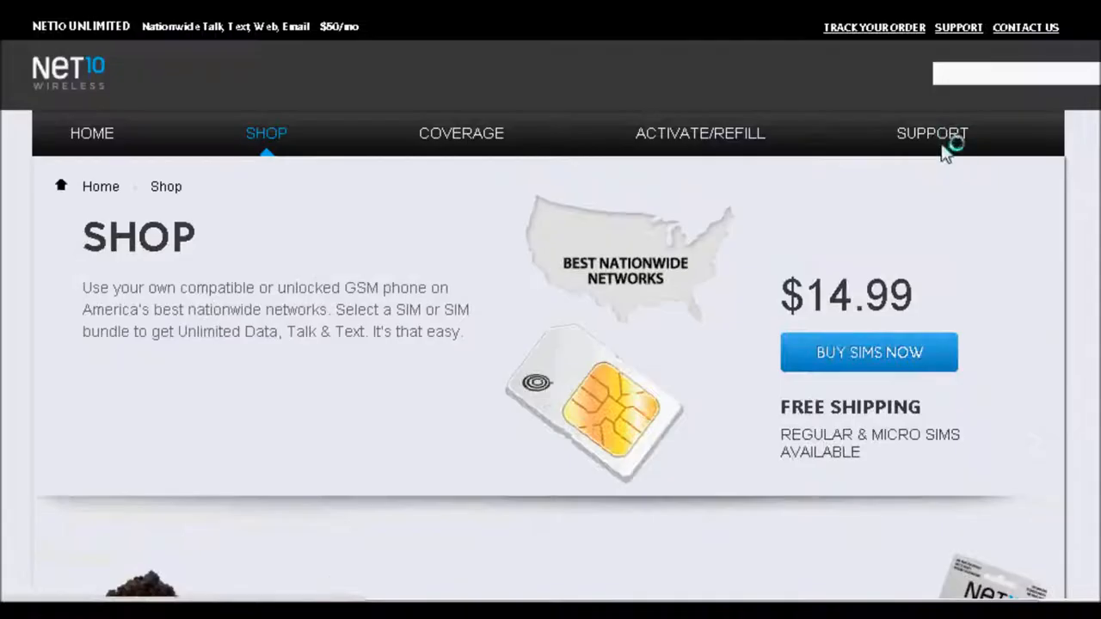
{"action": "mouse_move", "coordinate": [839, 387]}
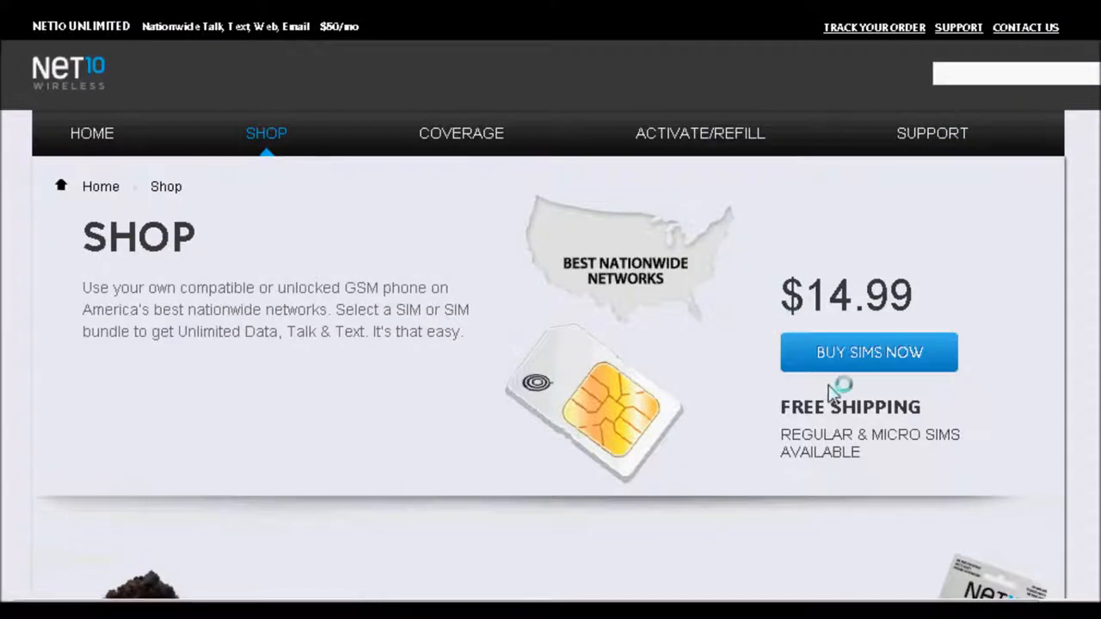
{"action": "mouse_move", "coordinate": [835, 361]}
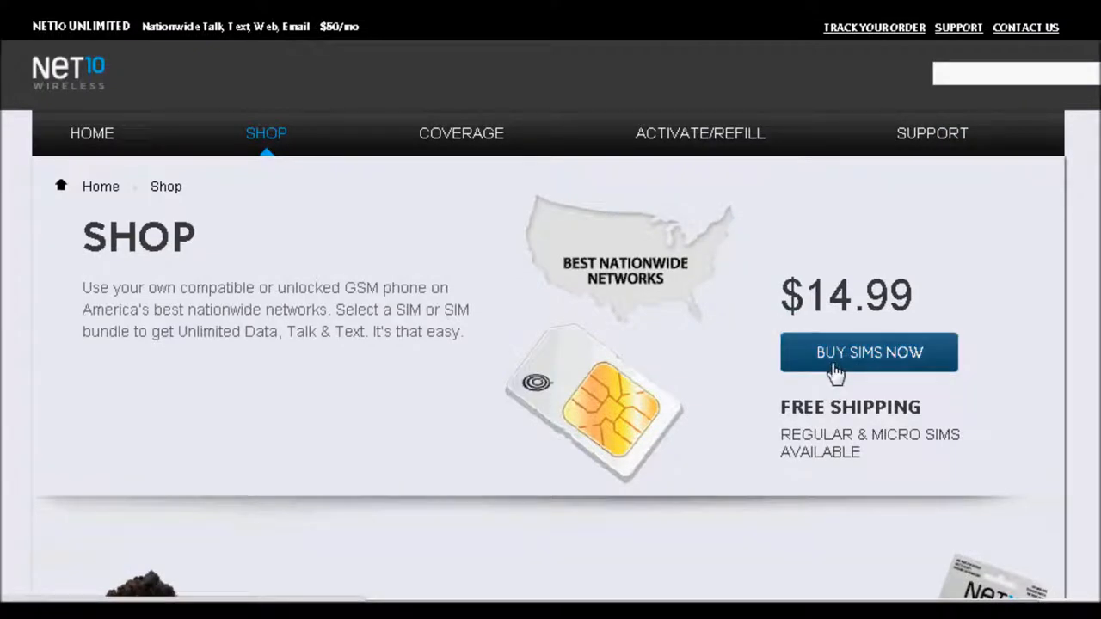
{"action": "left_click", "coordinate": [869, 351]}
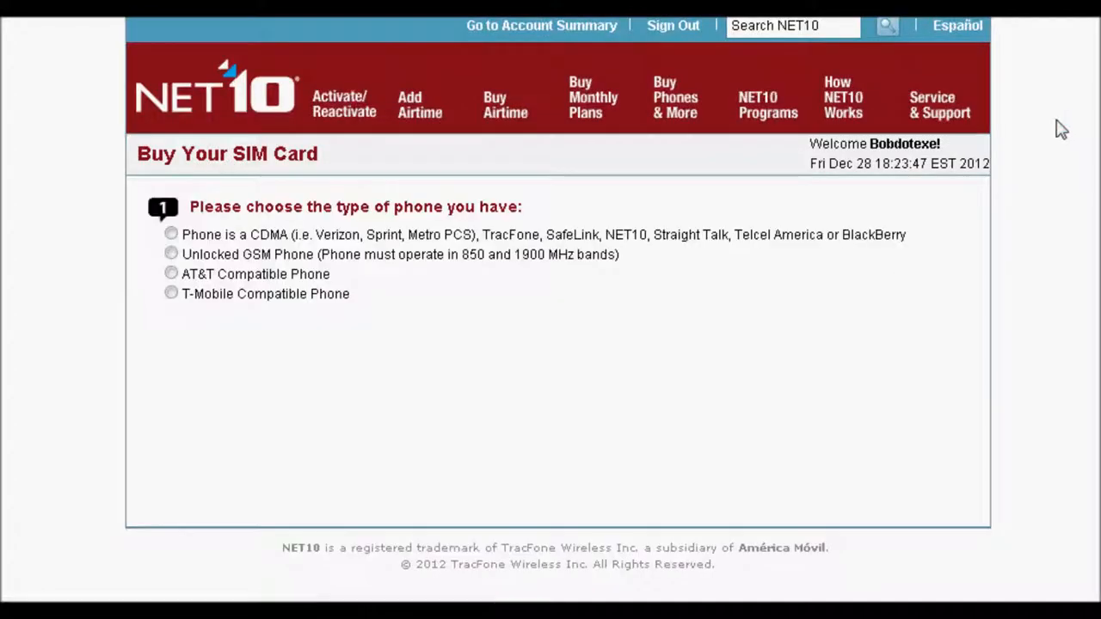
{"action": "mouse_move", "coordinate": [406, 322]}
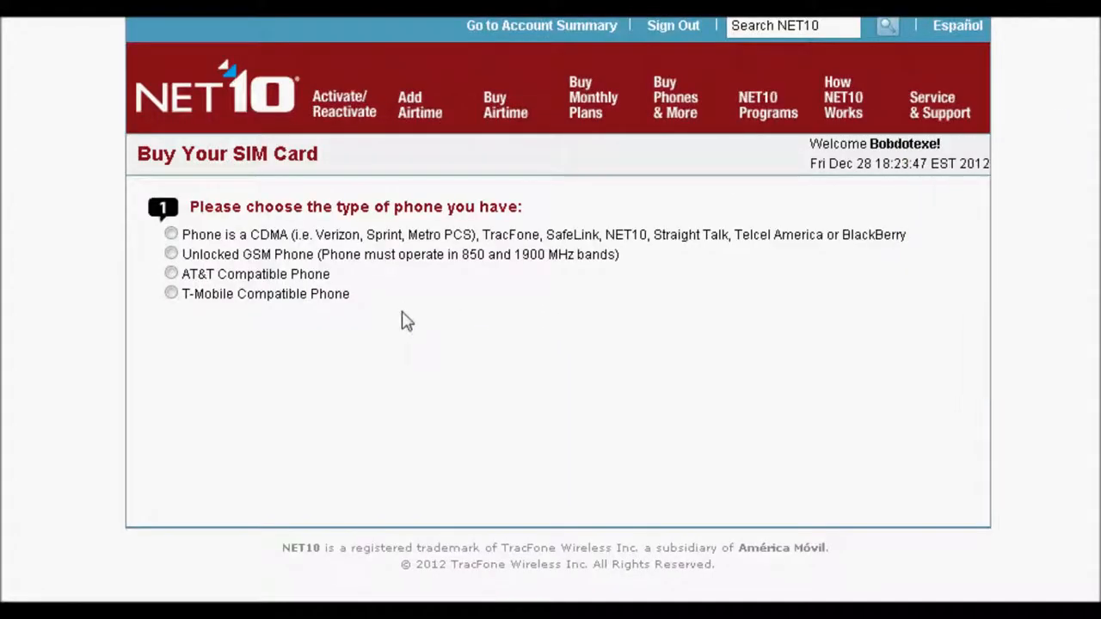
- Choose Unlocked GSM Phone and highlight the 850 frequency in its requirement text
{"action": "left_click", "coordinate": [172, 254]}
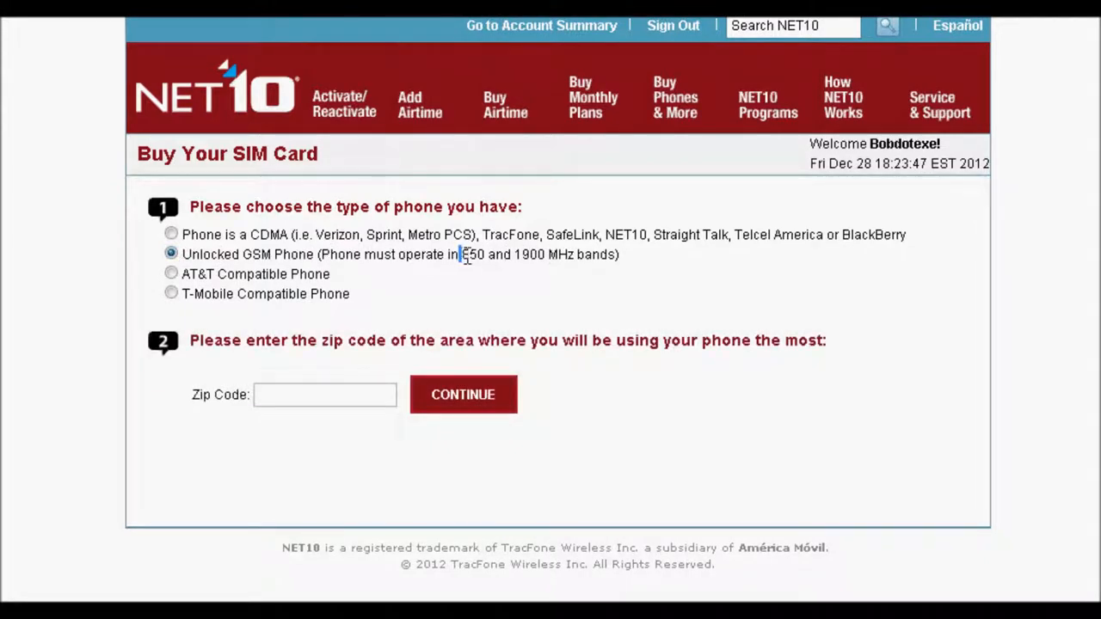
{"action": "double_click", "coordinate": [473, 255]}
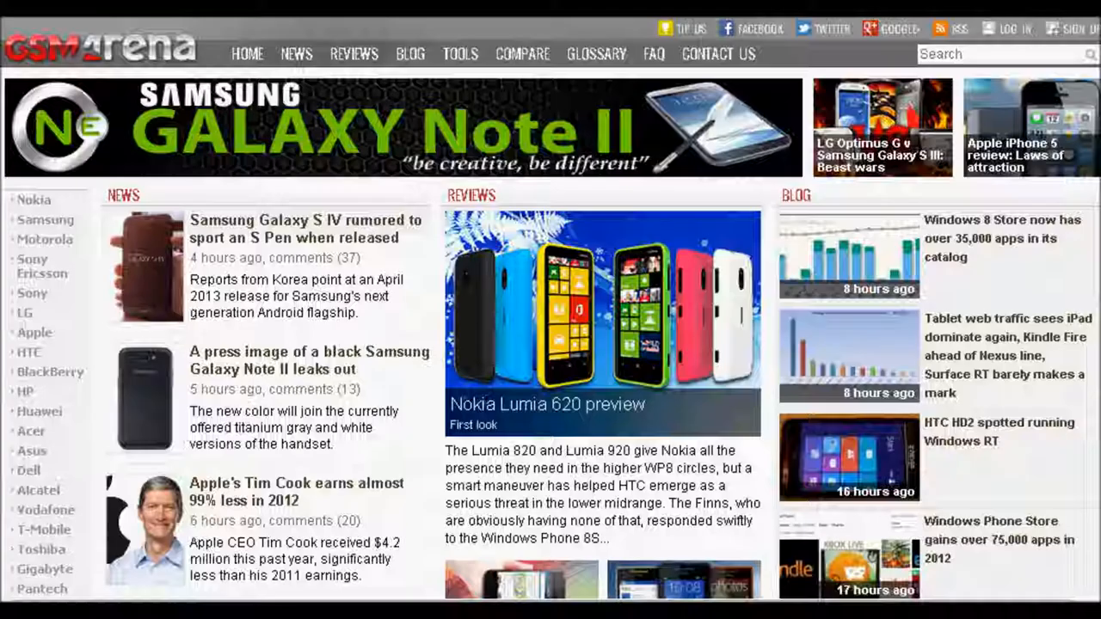
- Search GSMArena for the Samsung Galaxy S II Skyrocket i727 and highlight its 850 and 1900 bands
{"action": "left_click", "coordinate": [998, 53]}
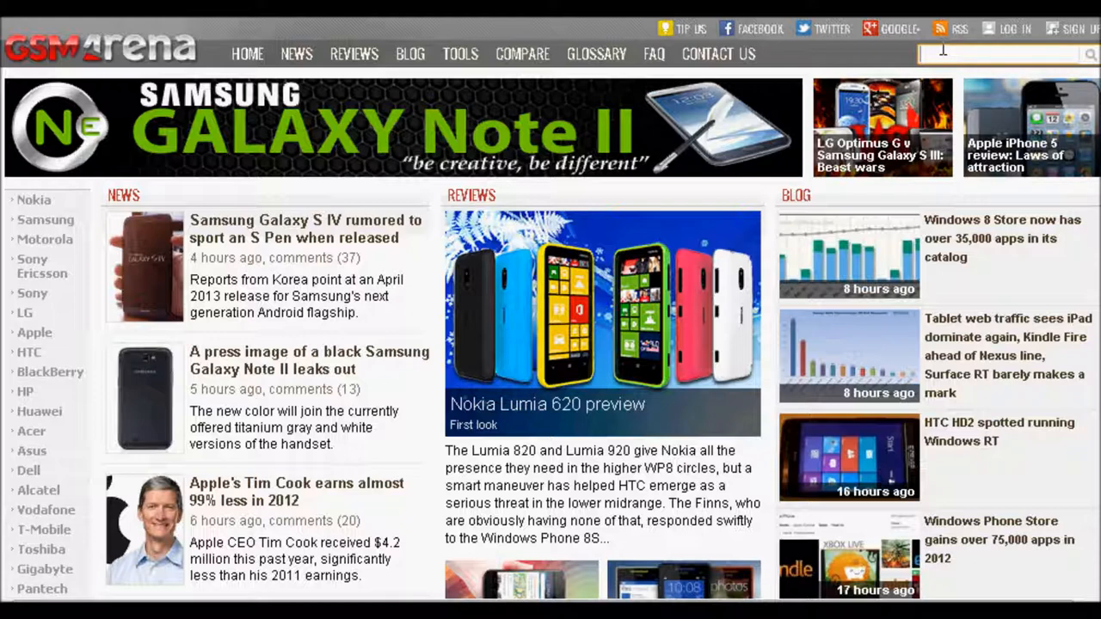
{"action": "type", "text": "skyroi"}
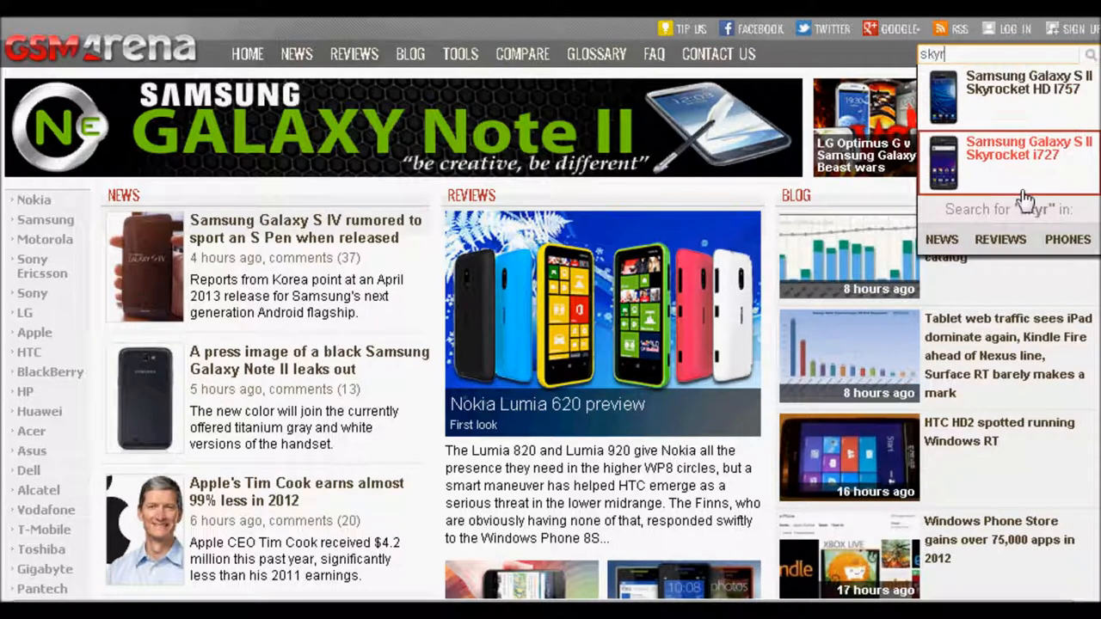
{"action": "left_click", "coordinate": [1013, 155]}
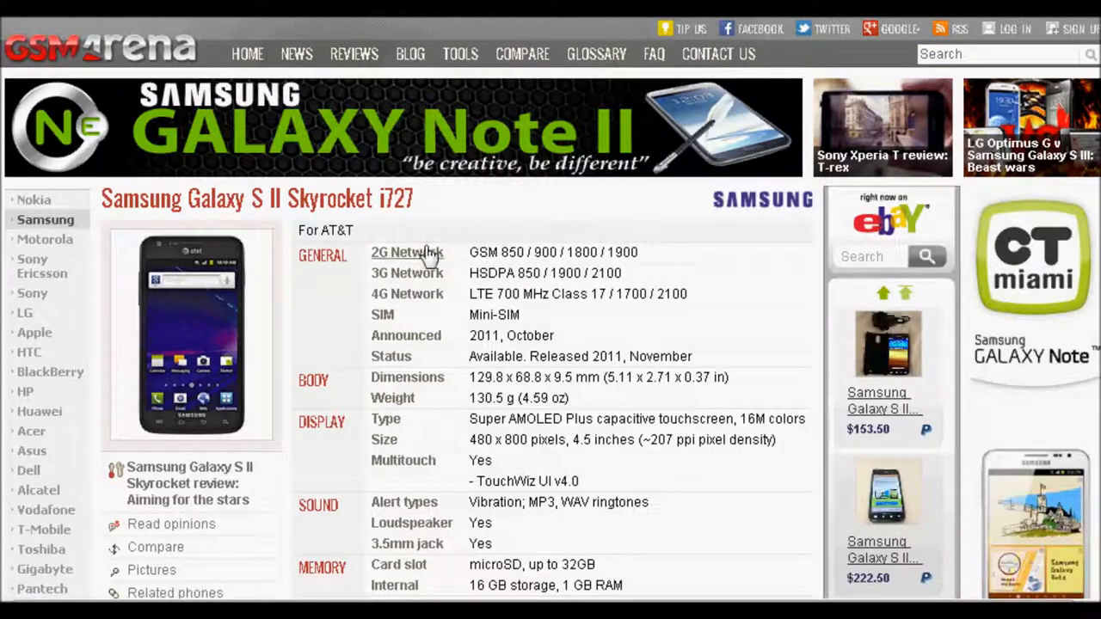
{"action": "mouse_move", "coordinate": [506, 252]}
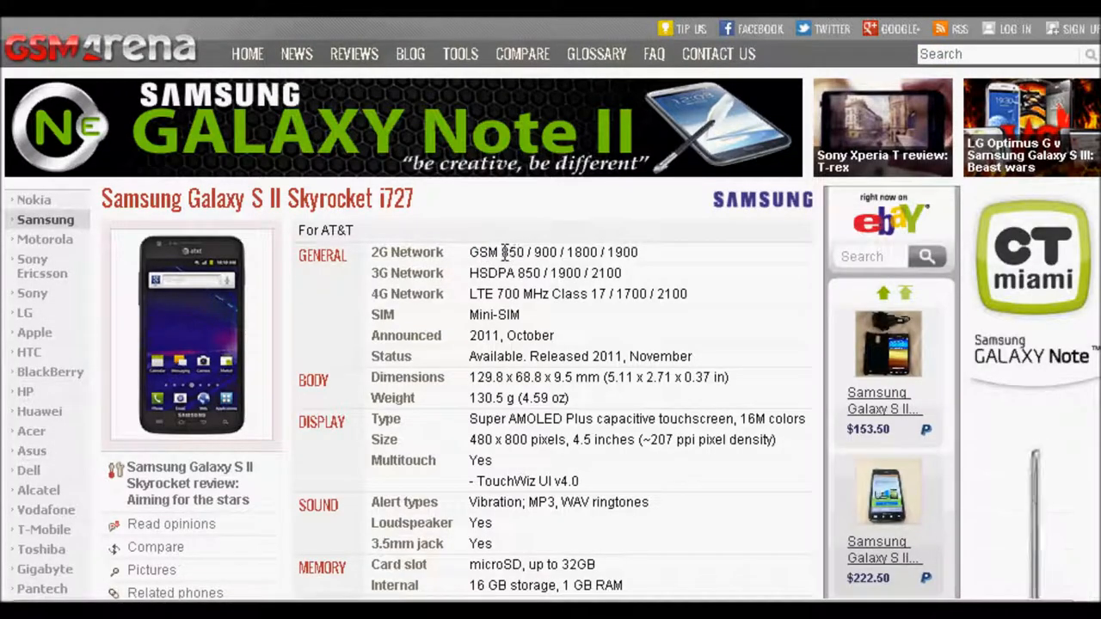
{"action": "double_click", "coordinate": [509, 251]}
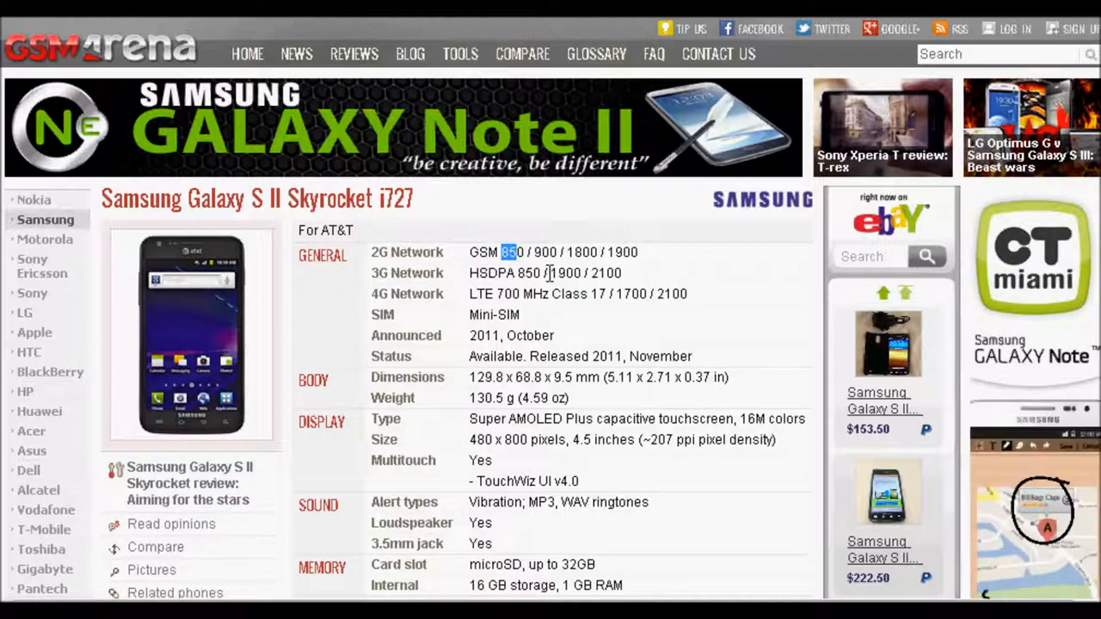
{"action": "double_click", "coordinate": [564, 272]}
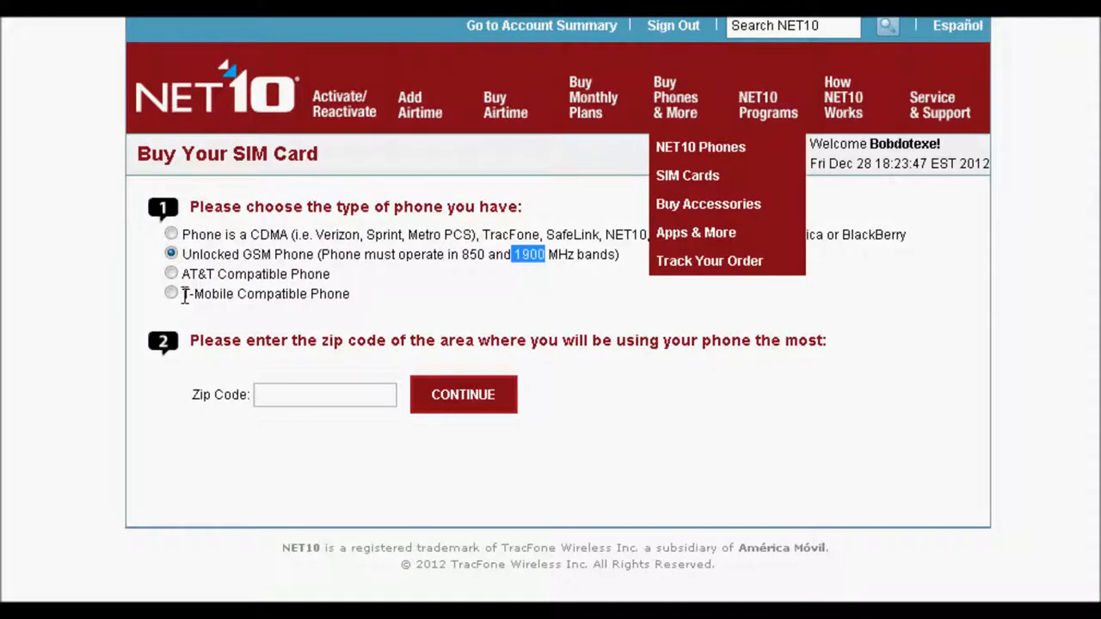
- Compare the phone type options and settle on AT&T Compatible Phone
{"action": "left_click", "coordinate": [172, 274]}
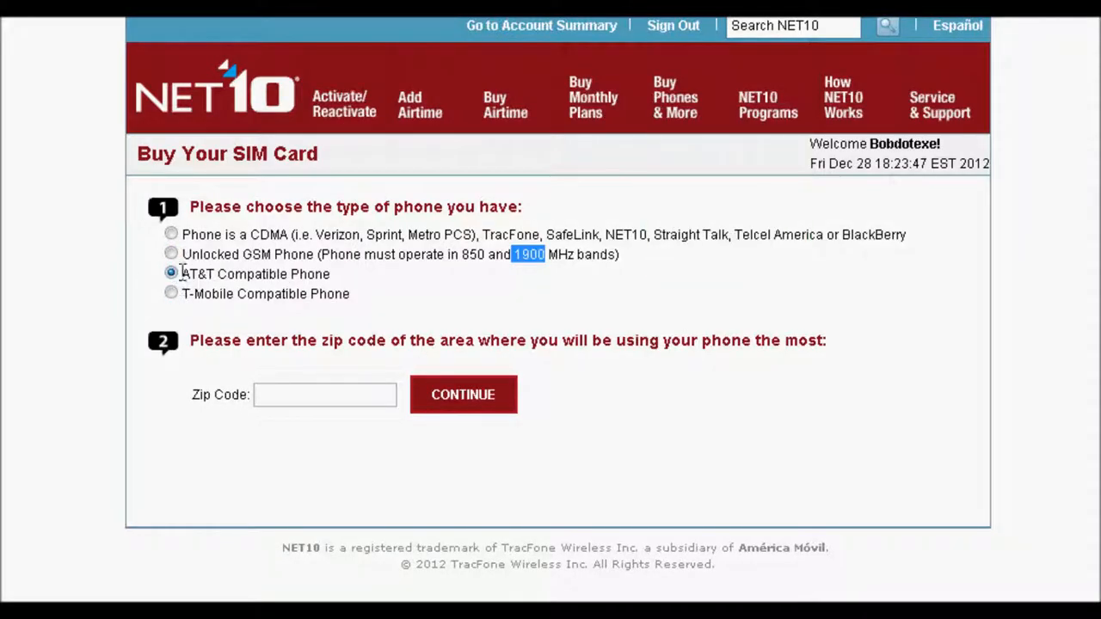
{"action": "left_click", "coordinate": [172, 292]}
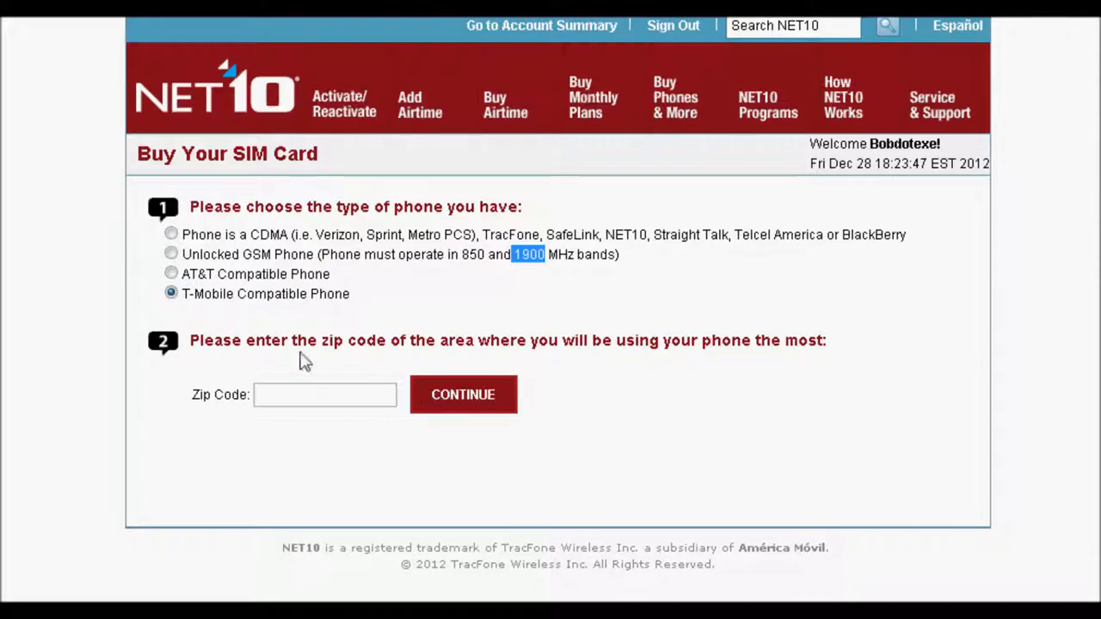
{"action": "left_click", "coordinate": [172, 273]}
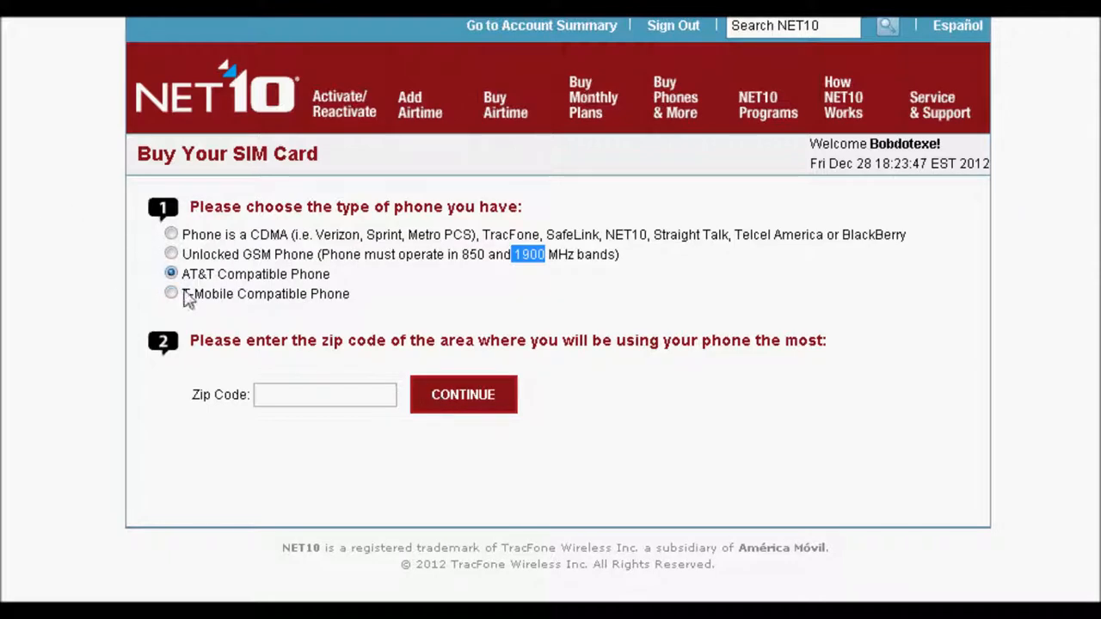
{"action": "mouse_move", "coordinate": [172, 255]}
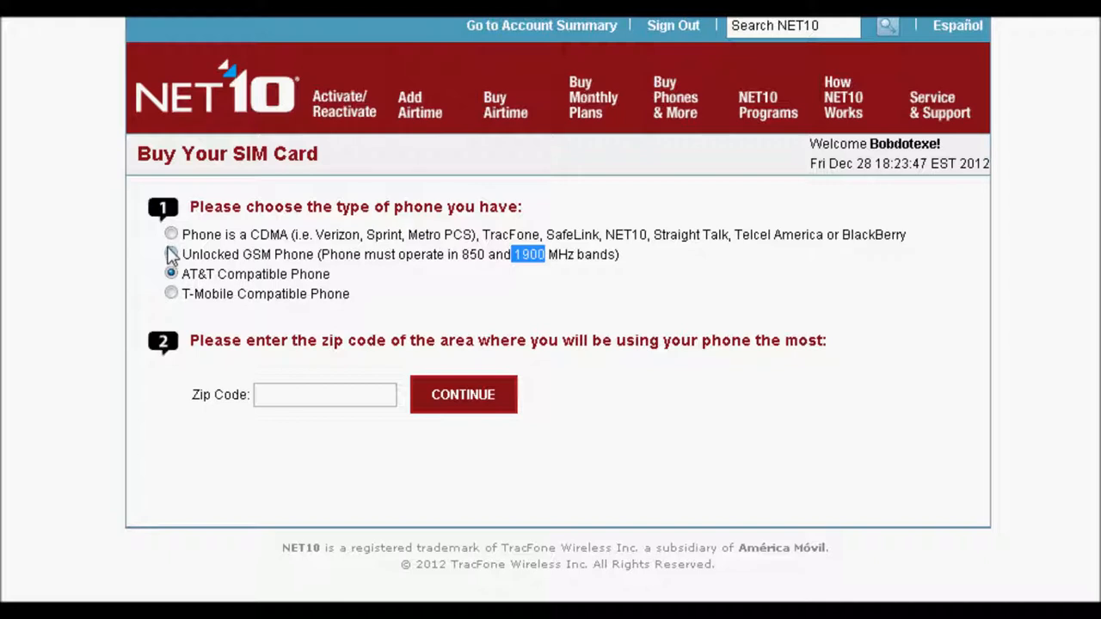
{"action": "left_click", "coordinate": [172, 255]}
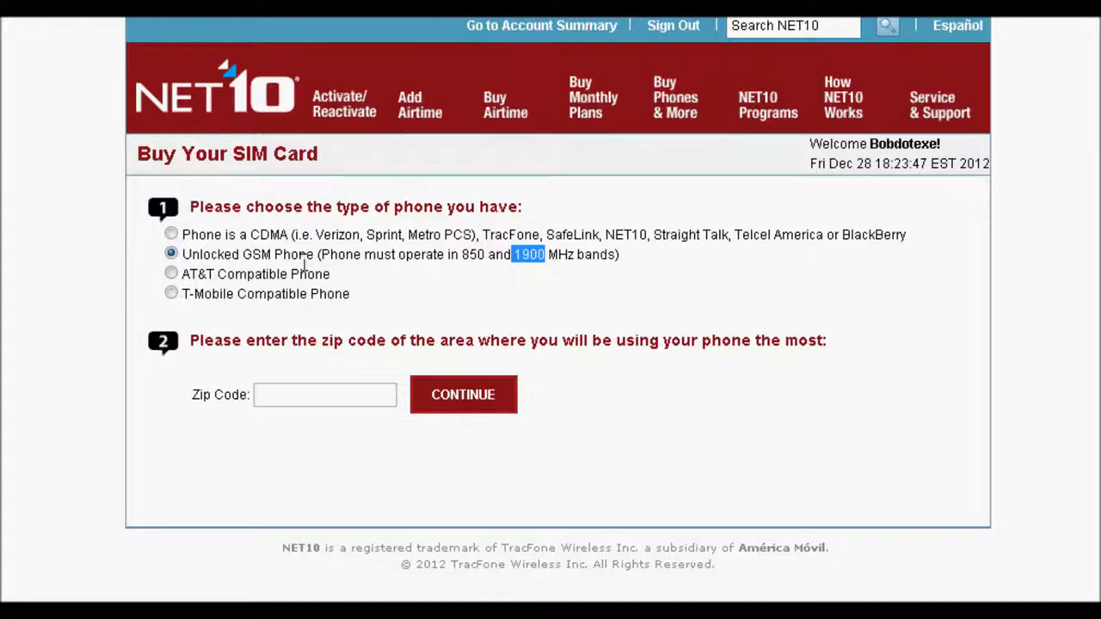
- Enter zip code 21161 from the suggestion and continue to the Important Information notice
{"action": "left_click", "coordinate": [172, 274]}
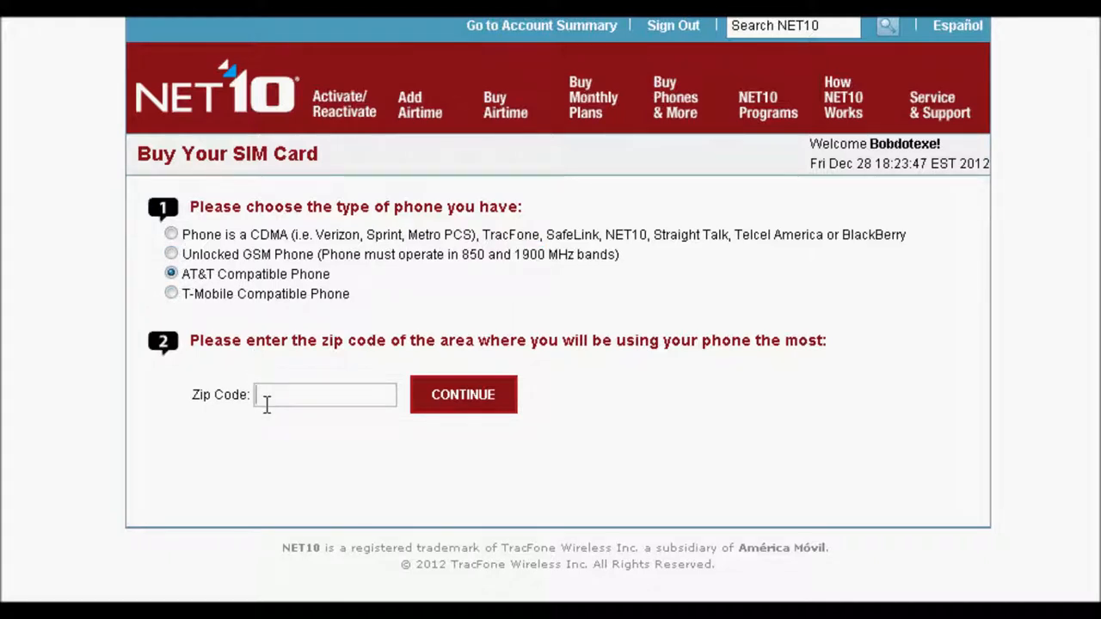
{"action": "type", "text": "21"}
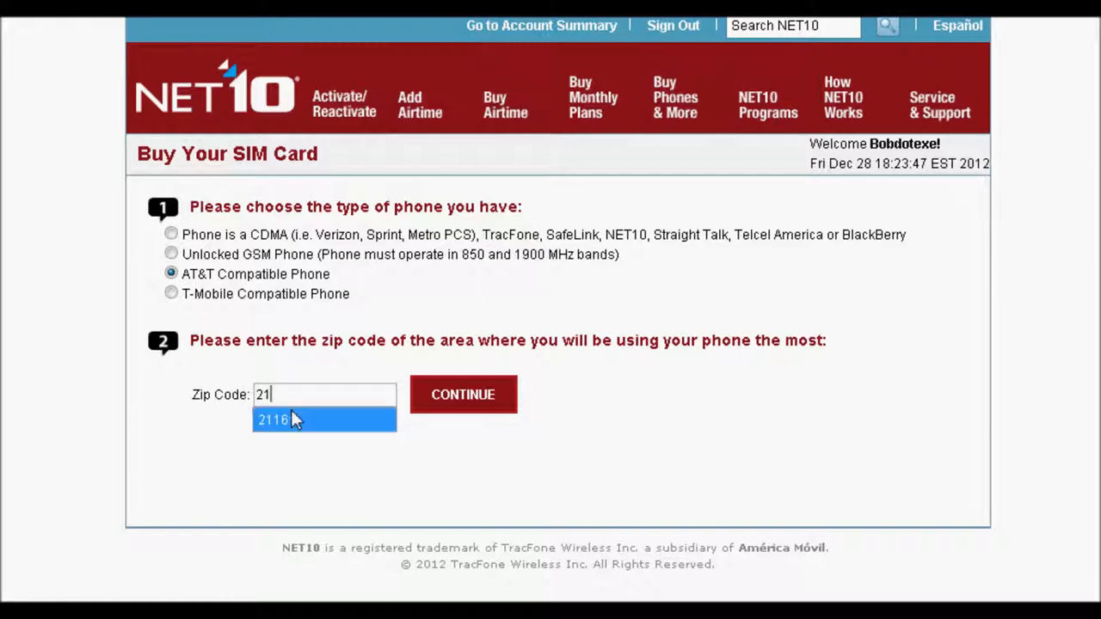
{"action": "left_click", "coordinate": [463, 394]}
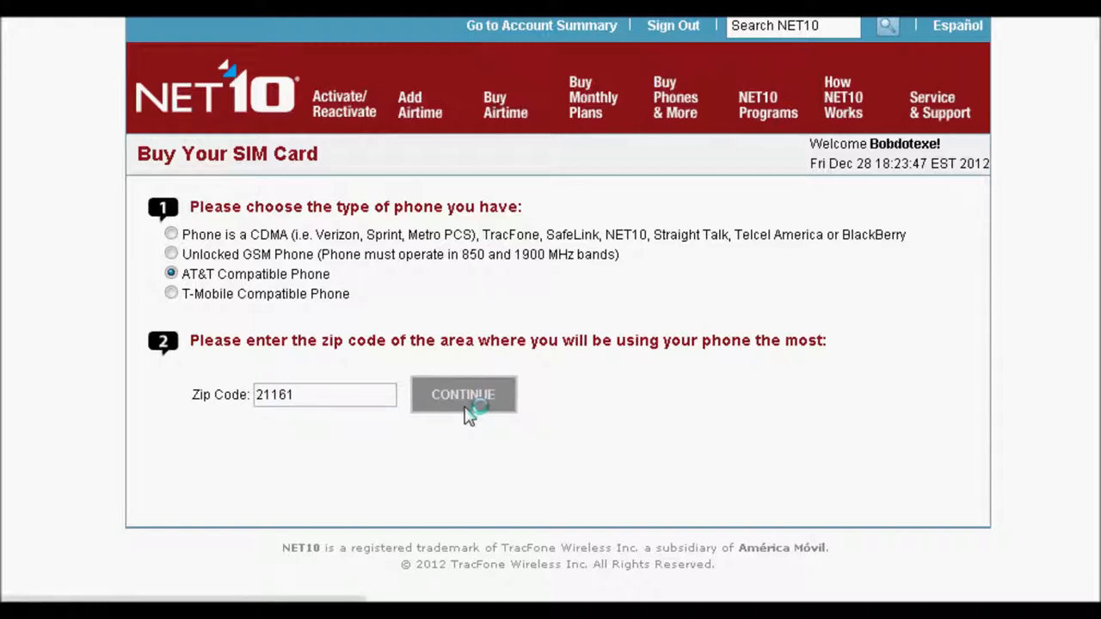
{"action": "left_click", "coordinate": [463, 394]}
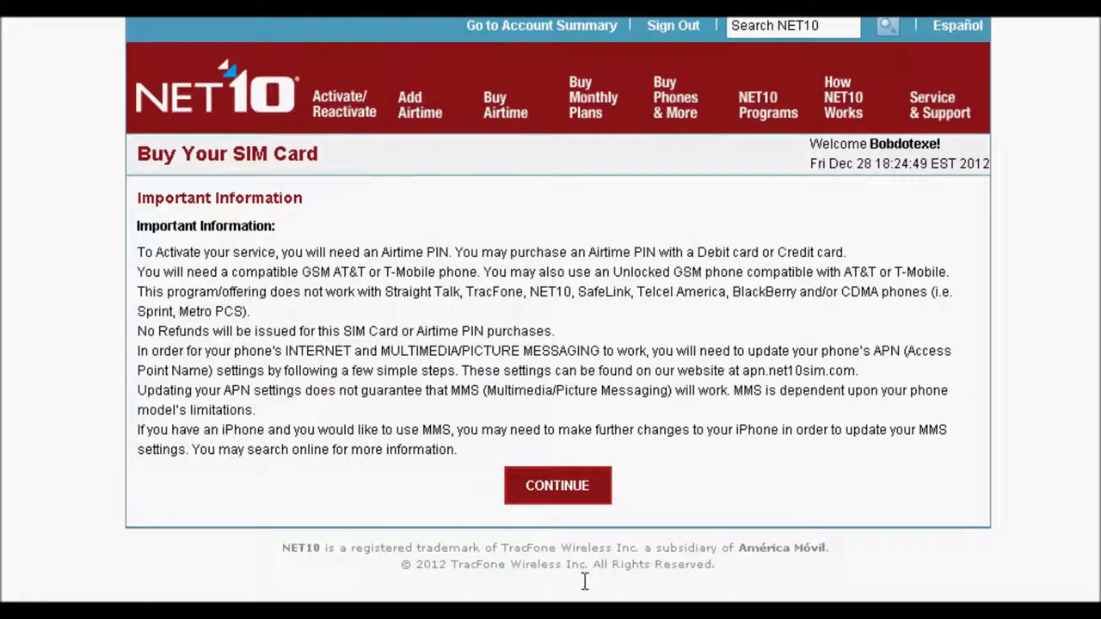
{"action": "mouse_move", "coordinate": [602, 258]}
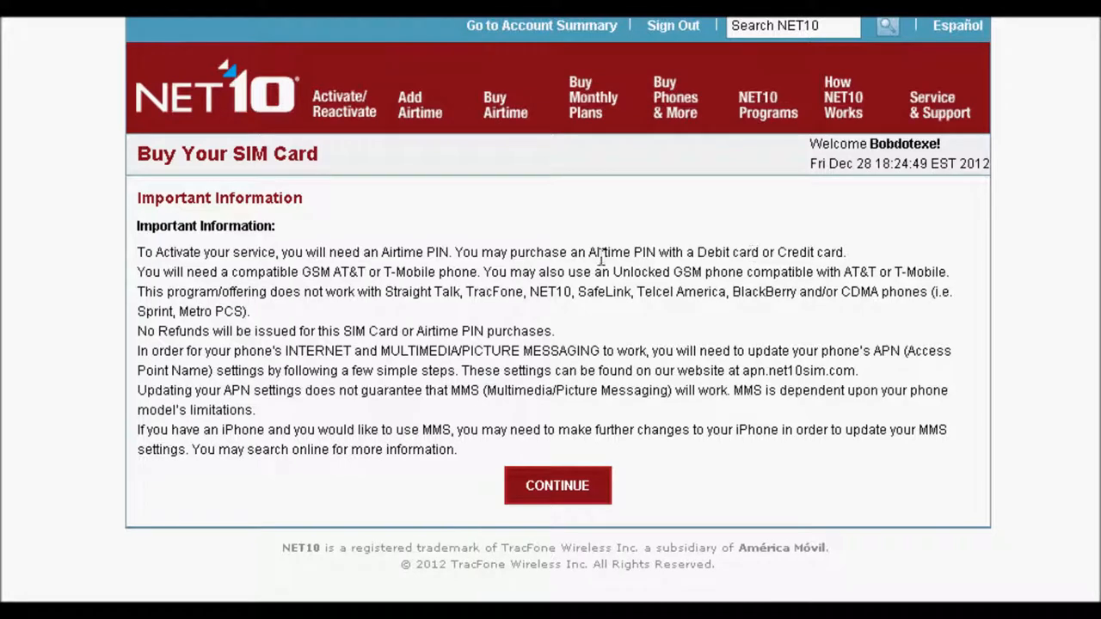
{"action": "mouse_move", "coordinate": [396, 415]}
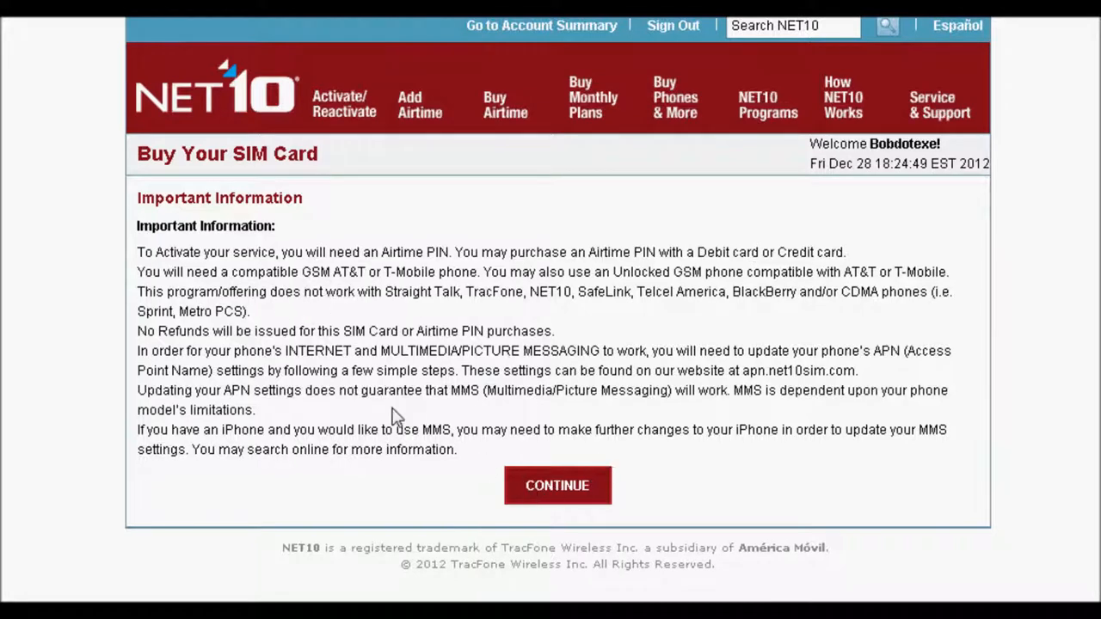
{"action": "mouse_move", "coordinate": [628, 344]}
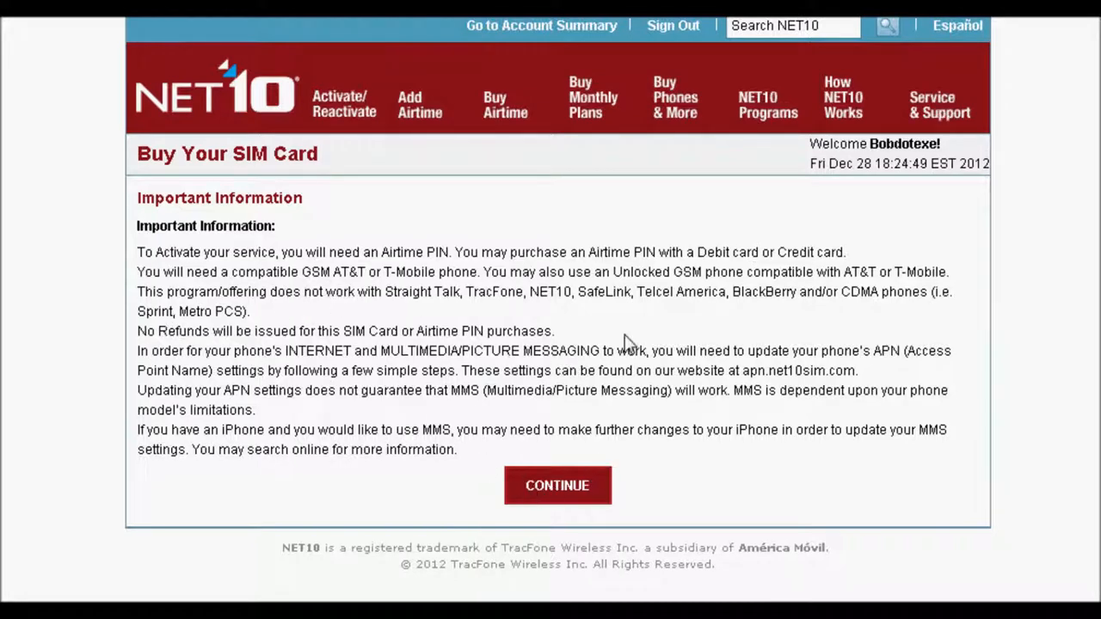
{"action": "left_click_drag", "start_coordinate": [628, 351], "coordinate": [422, 410]}
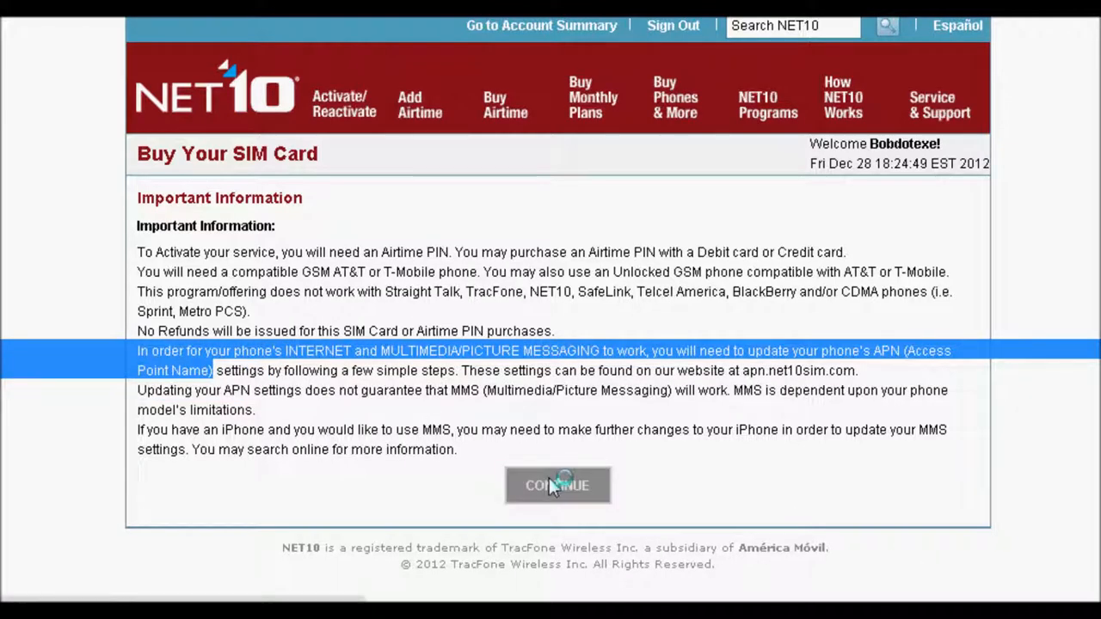
- Continue past the notice to the AT&T Micro SIM and AT&T SIM Card $9.99 options
{"action": "left_click", "coordinate": [558, 485]}
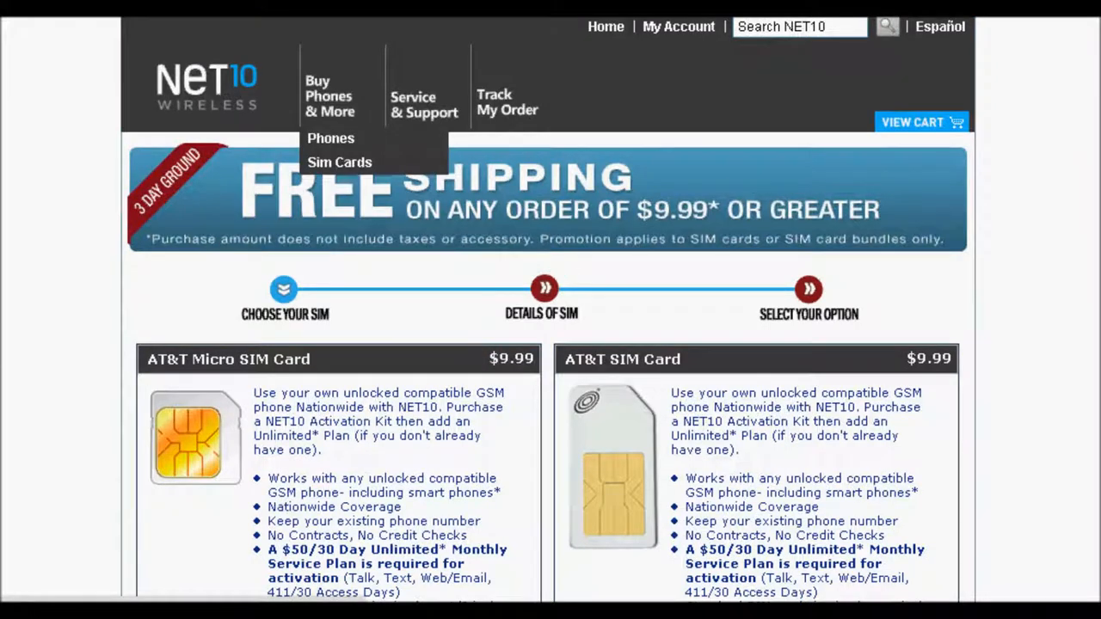
{"action": "mouse_move", "coordinate": [1092, 103]}
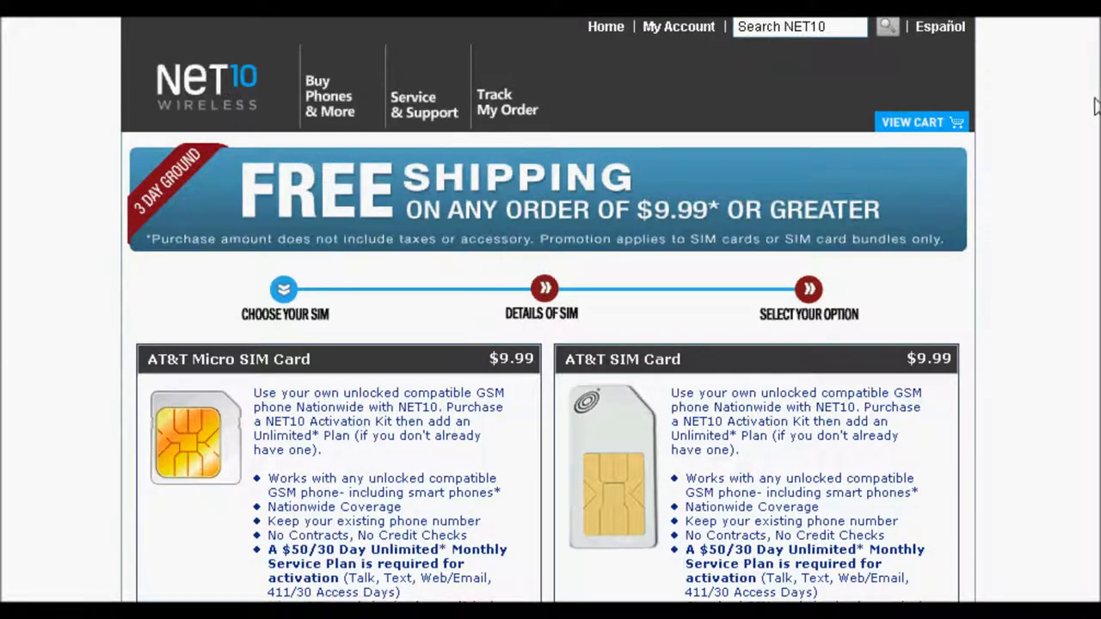
{"action": "scroll", "scroll_direction": "down", "scroll_amount": 3}
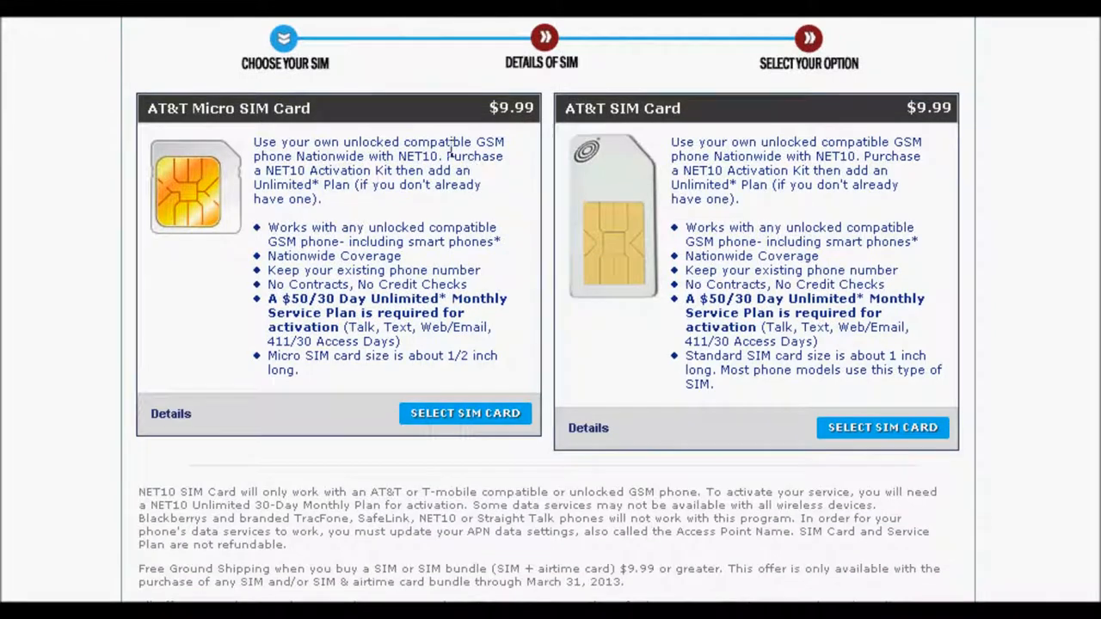
{"action": "mouse_move", "coordinate": [671, 120]}
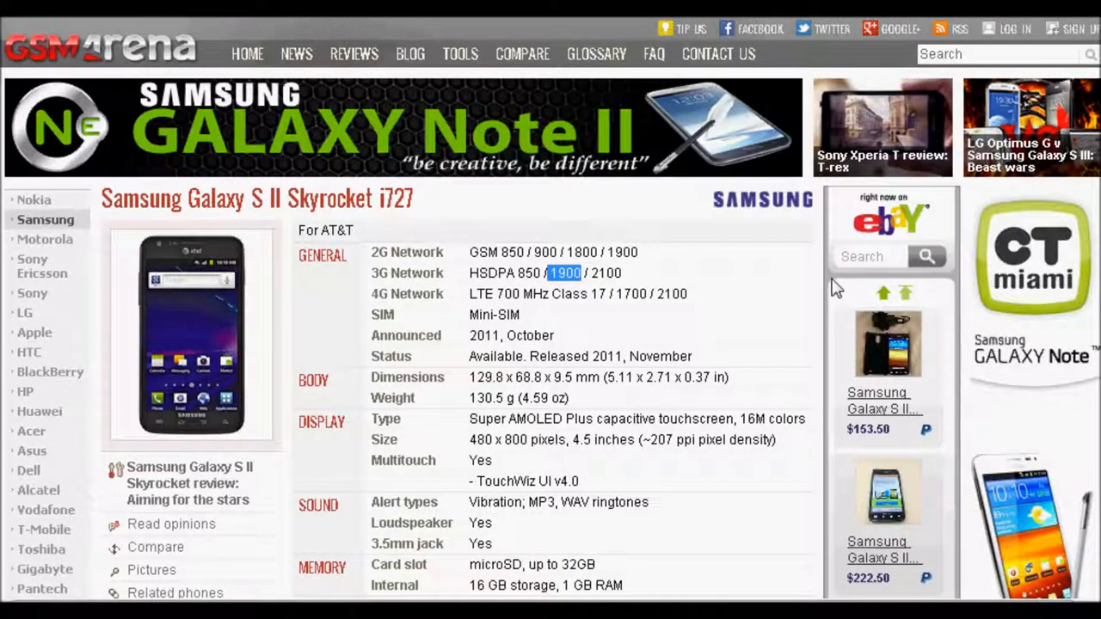
{"action": "mouse_move", "coordinate": [560, 323]}
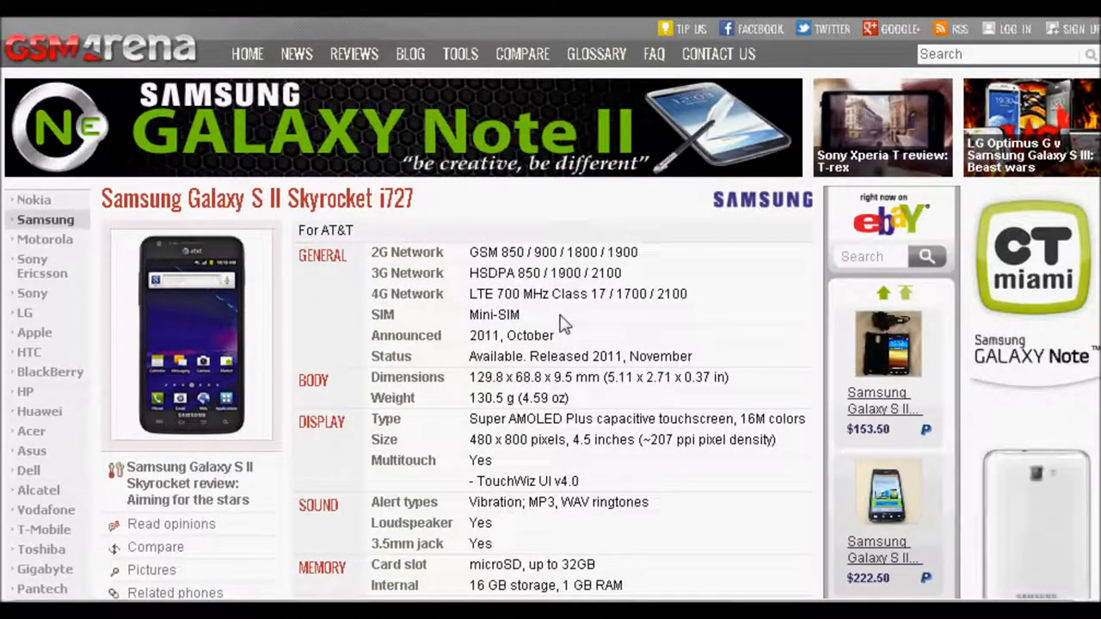
- Look up the Apple iPhone 5 specs on GSMArena and check its Nano-SIM type
{"action": "double_click", "coordinate": [494, 313]}
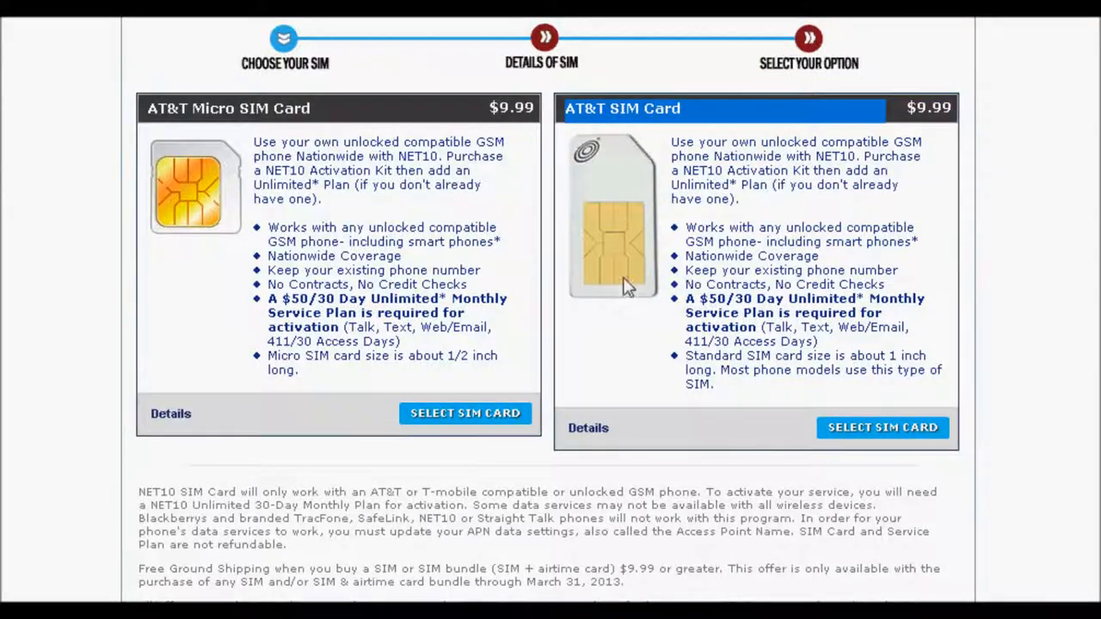
{"action": "mouse_move", "coordinate": [628, 289]}
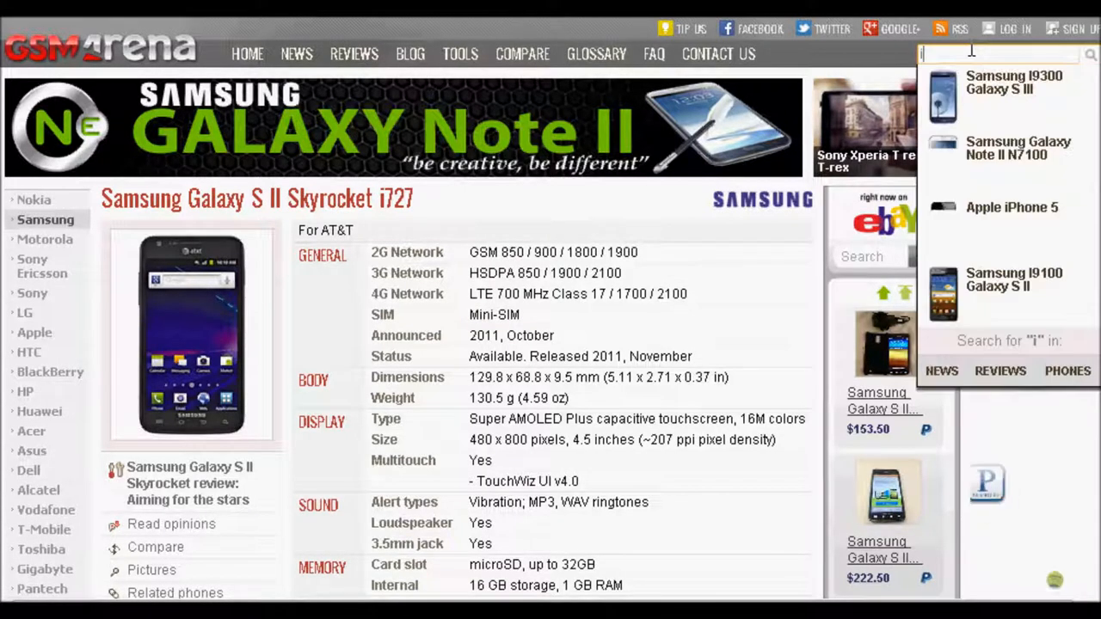
{"action": "type", "text": "phone"}
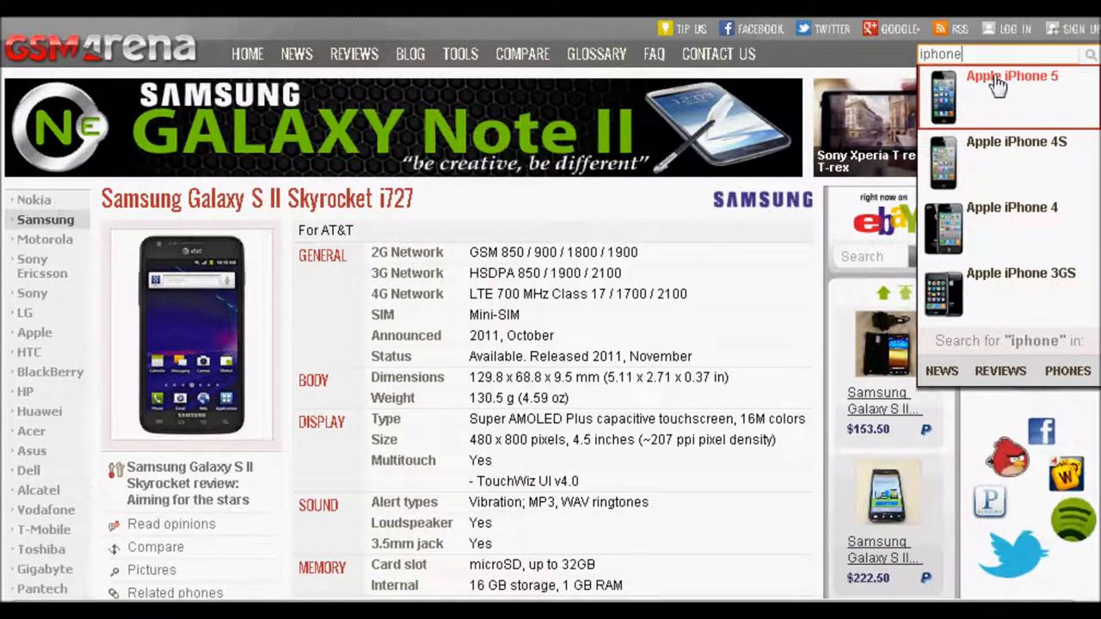
{"action": "left_click", "coordinate": [1012, 87]}
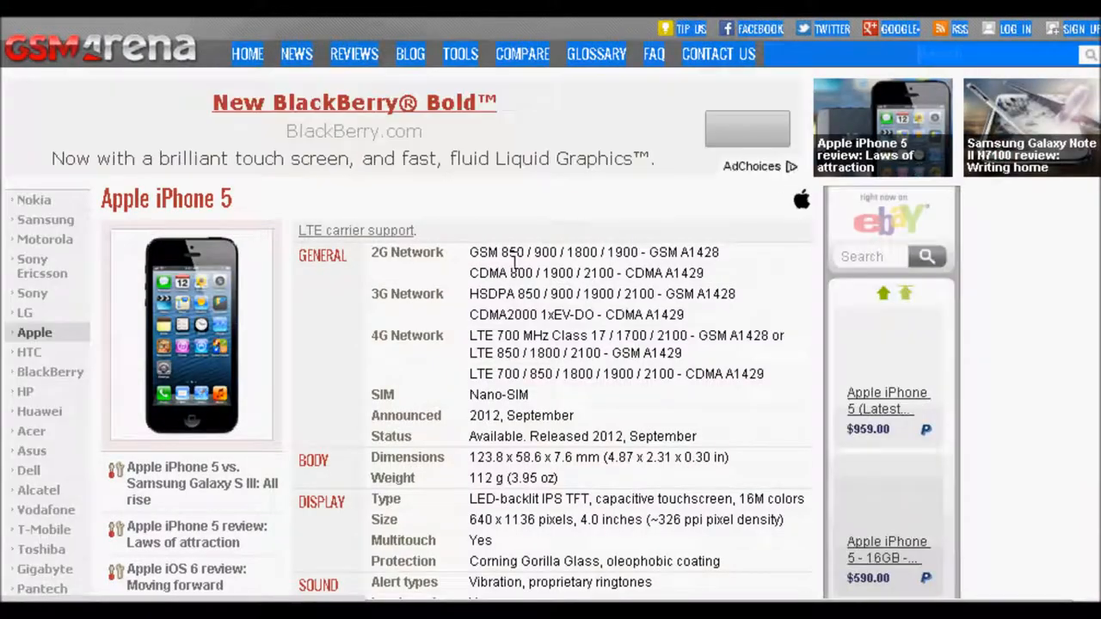
{"action": "double_click", "coordinate": [499, 394]}
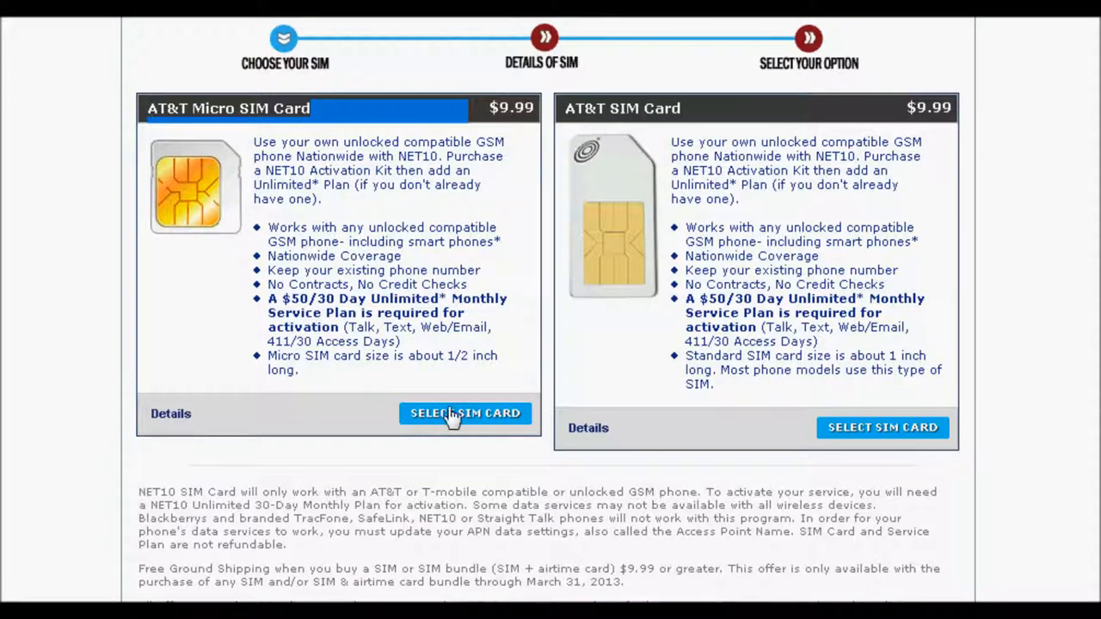
{"action": "mouse_move", "coordinate": [647, 232]}
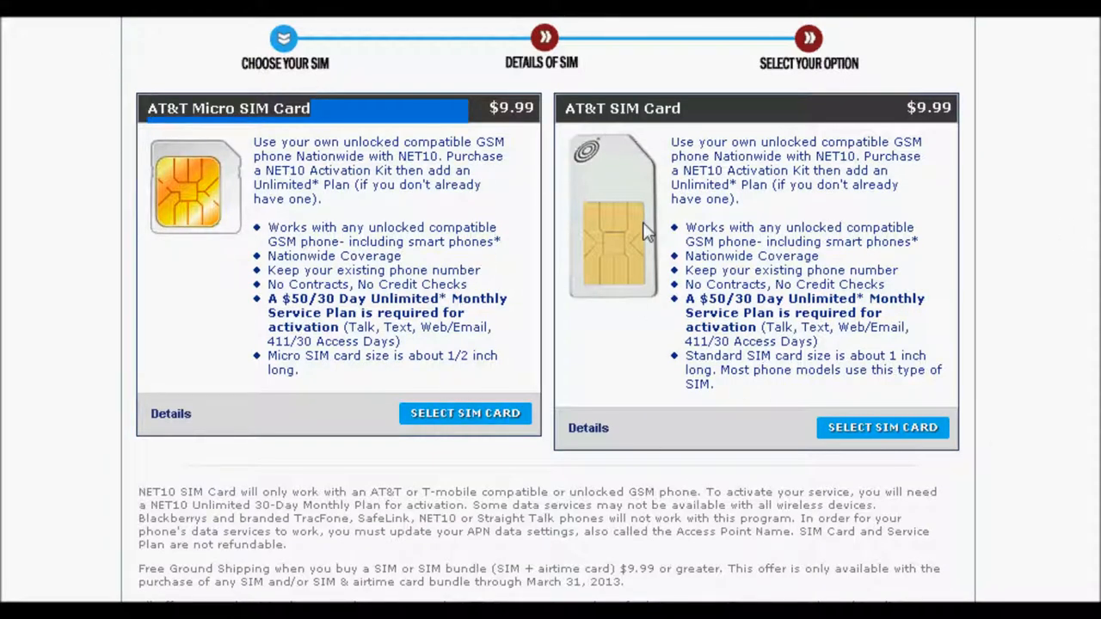
{"action": "mouse_move", "coordinate": [881, 434]}
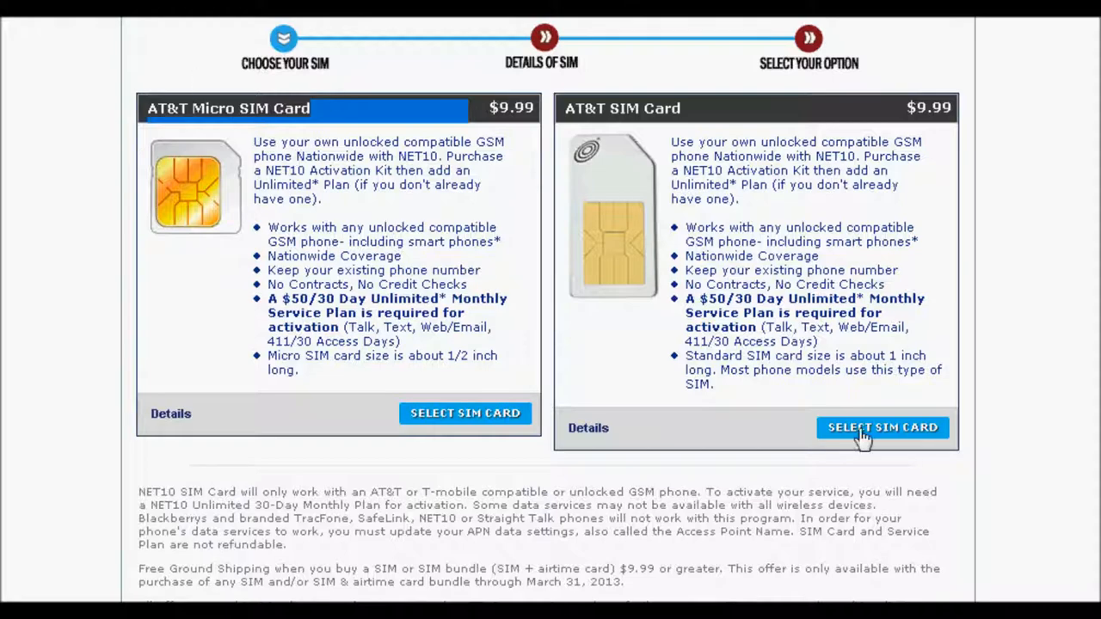
{"action": "left_click", "coordinate": [881, 427]}
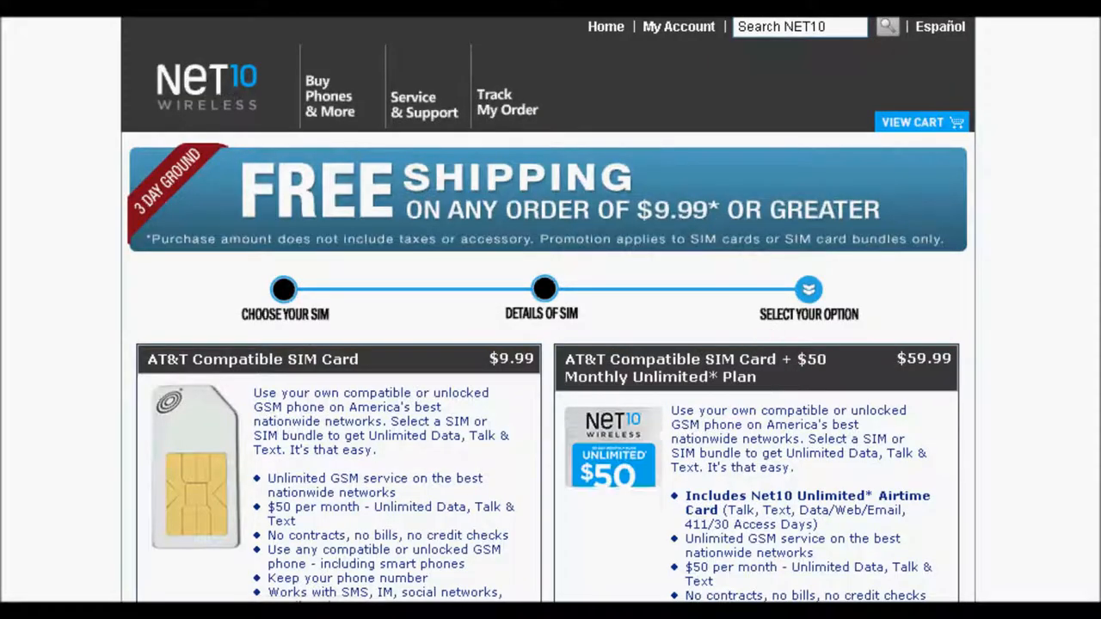
{"action": "scroll", "scroll_direction": "down", "scroll_amount": 3}
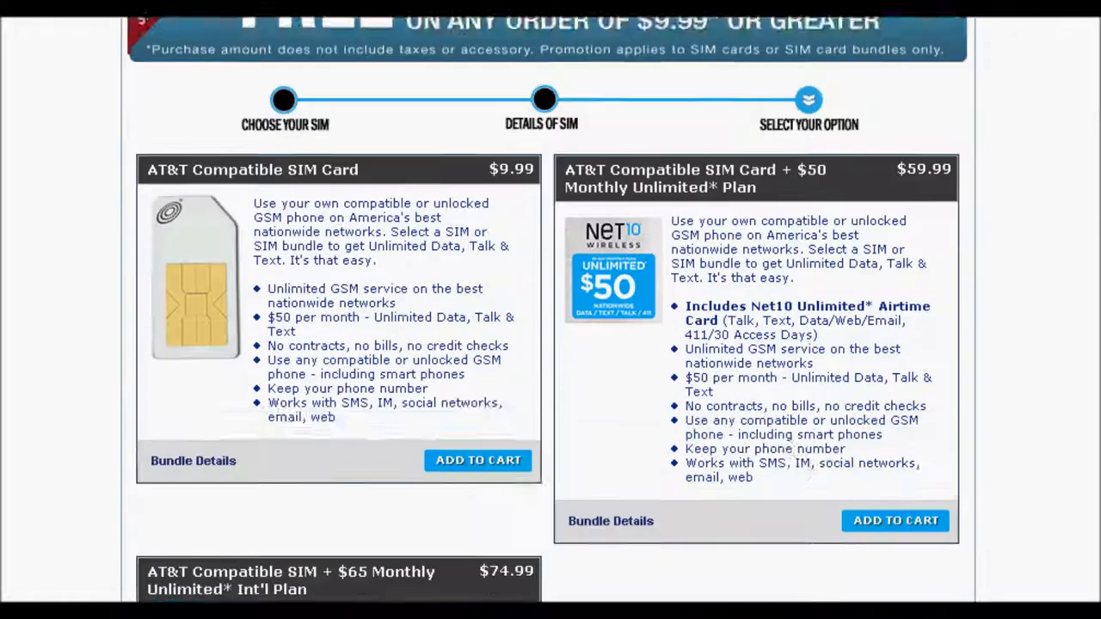
{"action": "scroll", "scroll_direction": "up", "scroll_amount": 3}
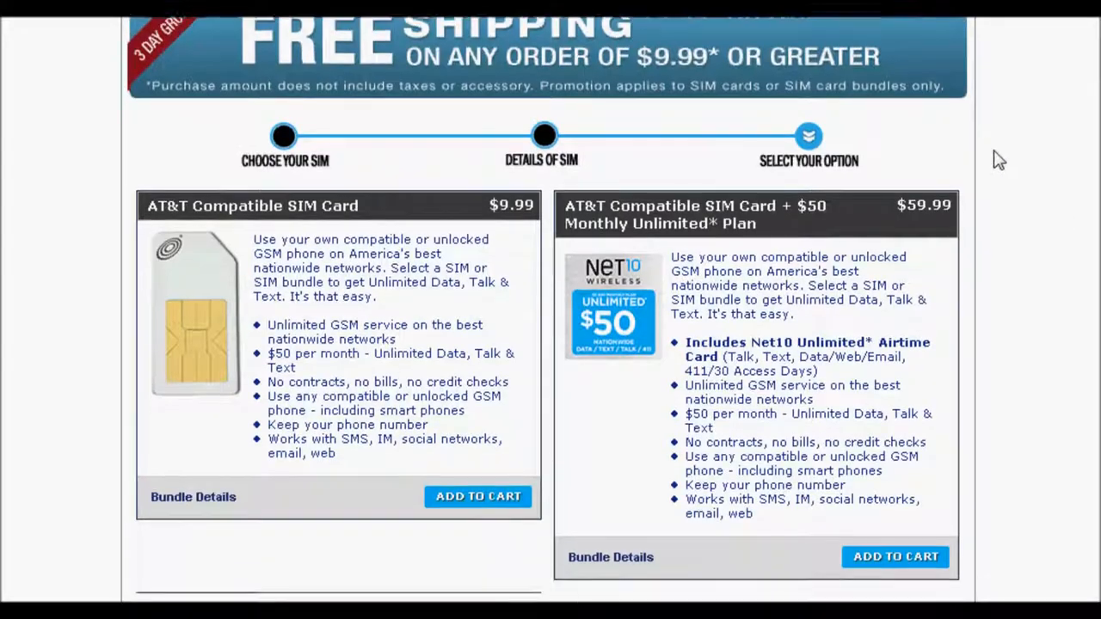
{"action": "scroll", "scroll_direction": "down", "scroll_amount": 3}
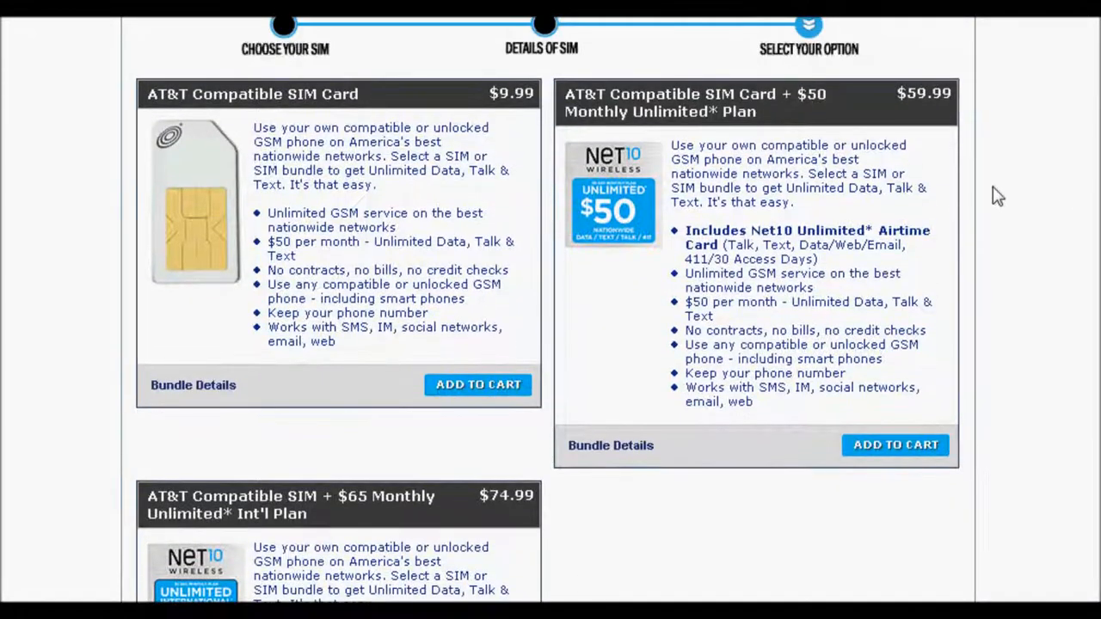
{"action": "mouse_move", "coordinate": [454, 121]}
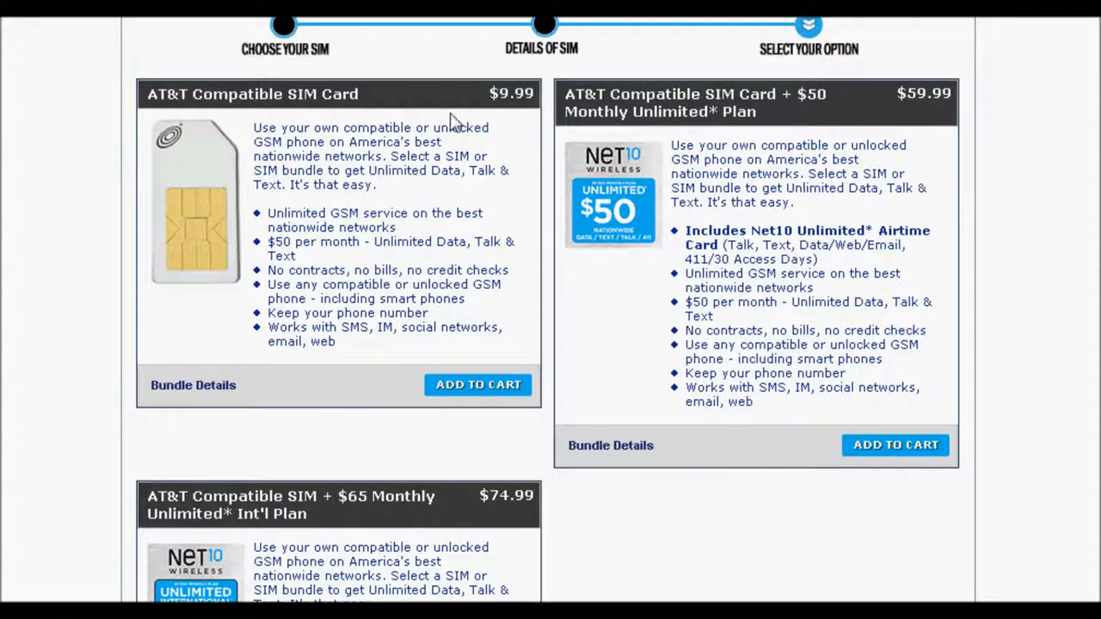
{"action": "mouse_move", "coordinate": [265, 129]}
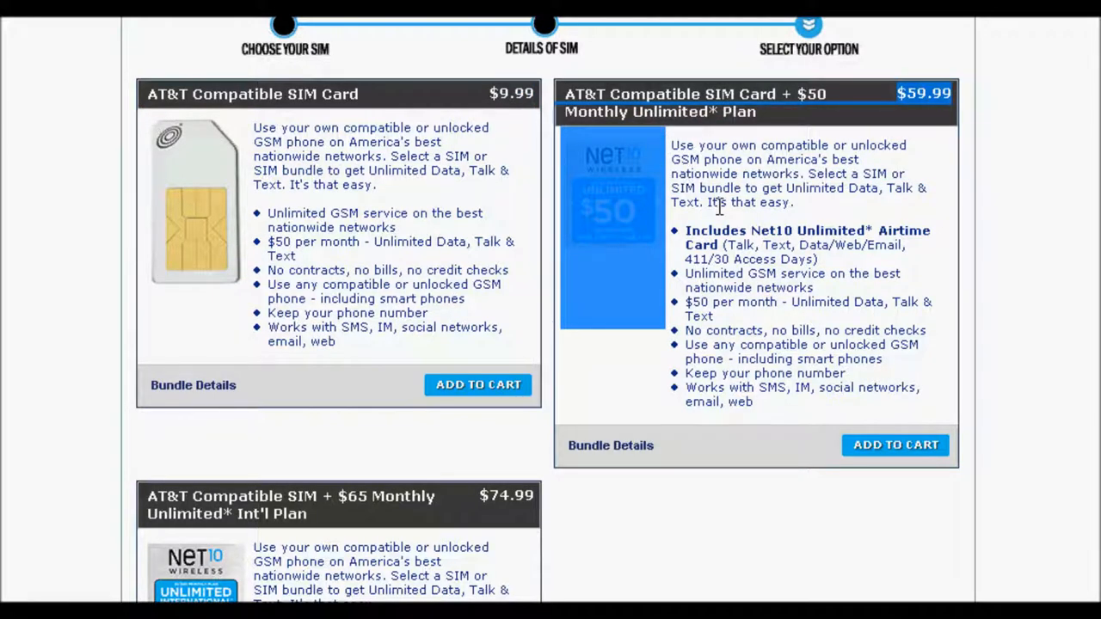
{"action": "mouse_move", "coordinate": [758, 318]}
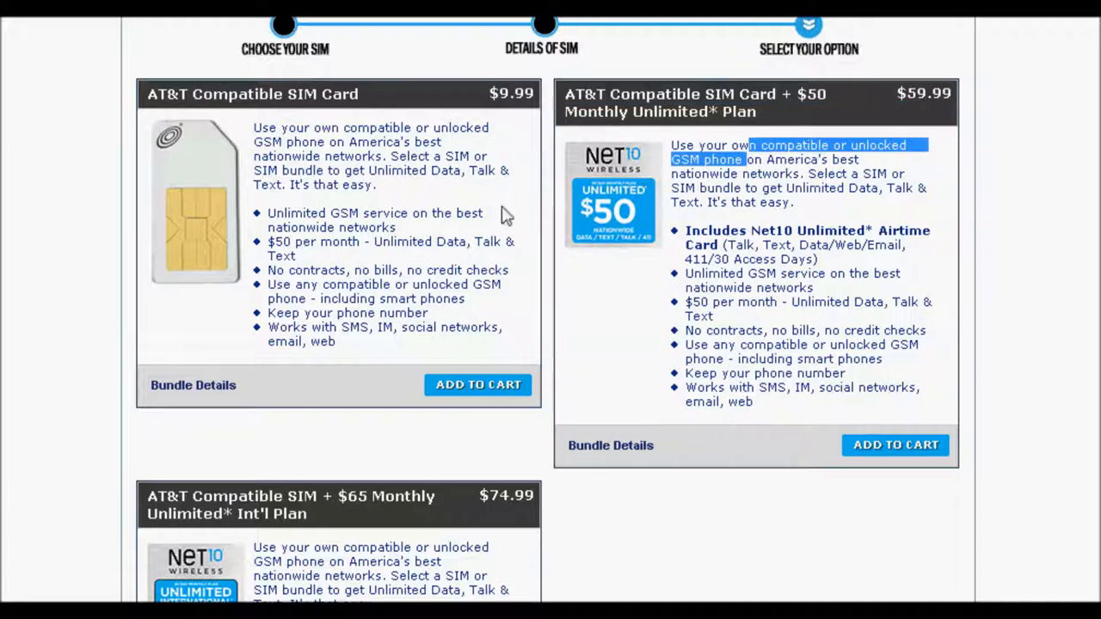
{"action": "mouse_move", "coordinate": [645, 276]}
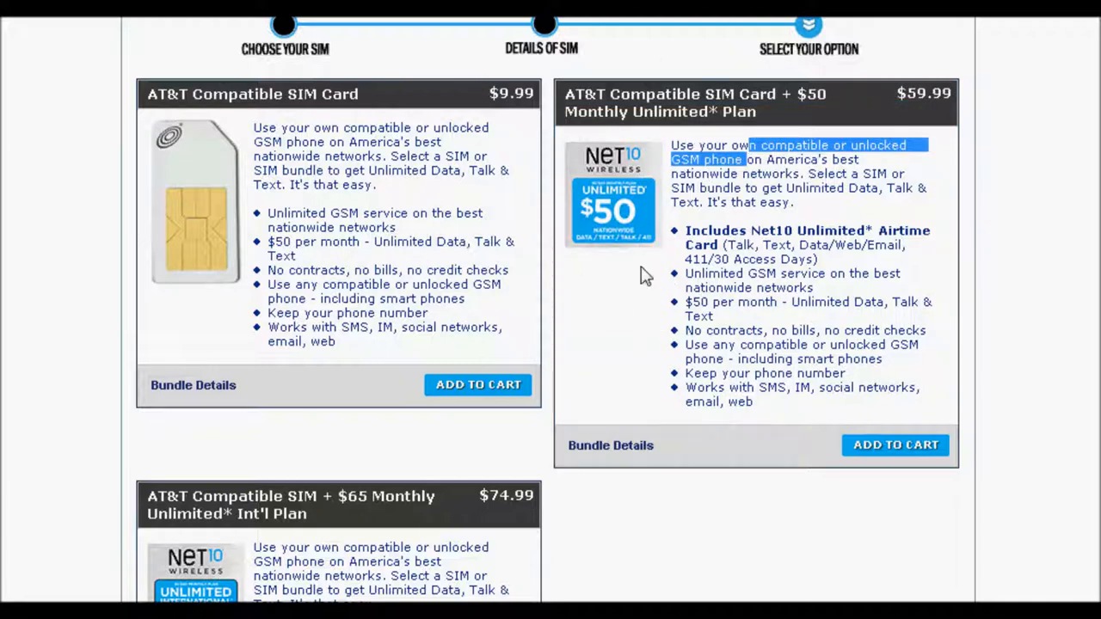
{"action": "mouse_move", "coordinate": [709, 308]}
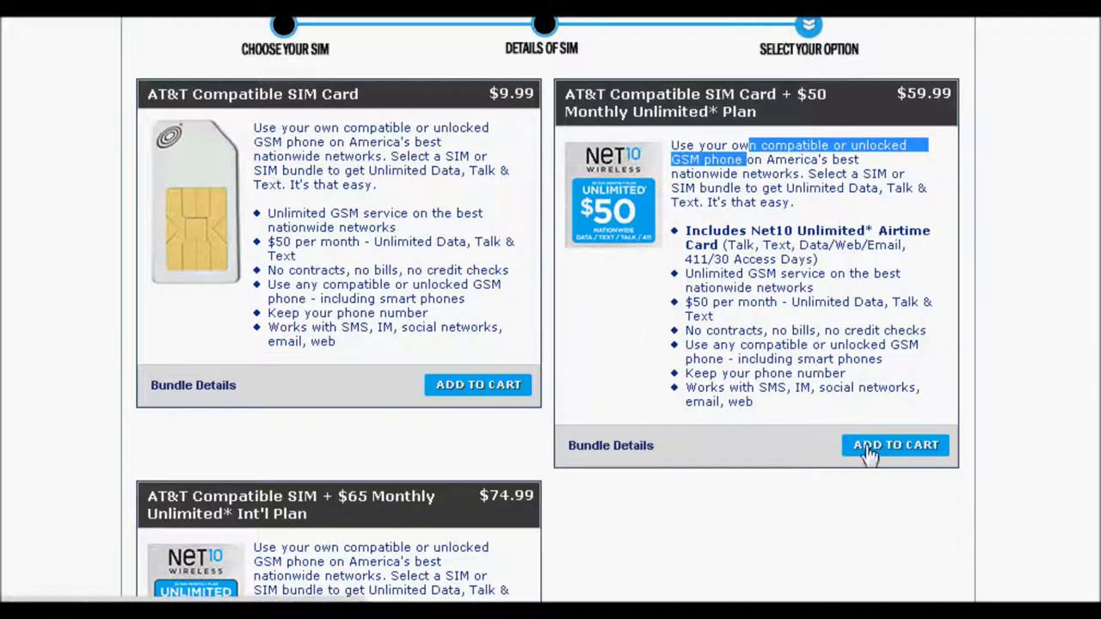
- Add the AT&T Compatible SIM Card + $50 Monthly Unlimited Plan bundle to the cart ($59.99 total)
{"action": "left_click", "coordinate": [895, 444]}
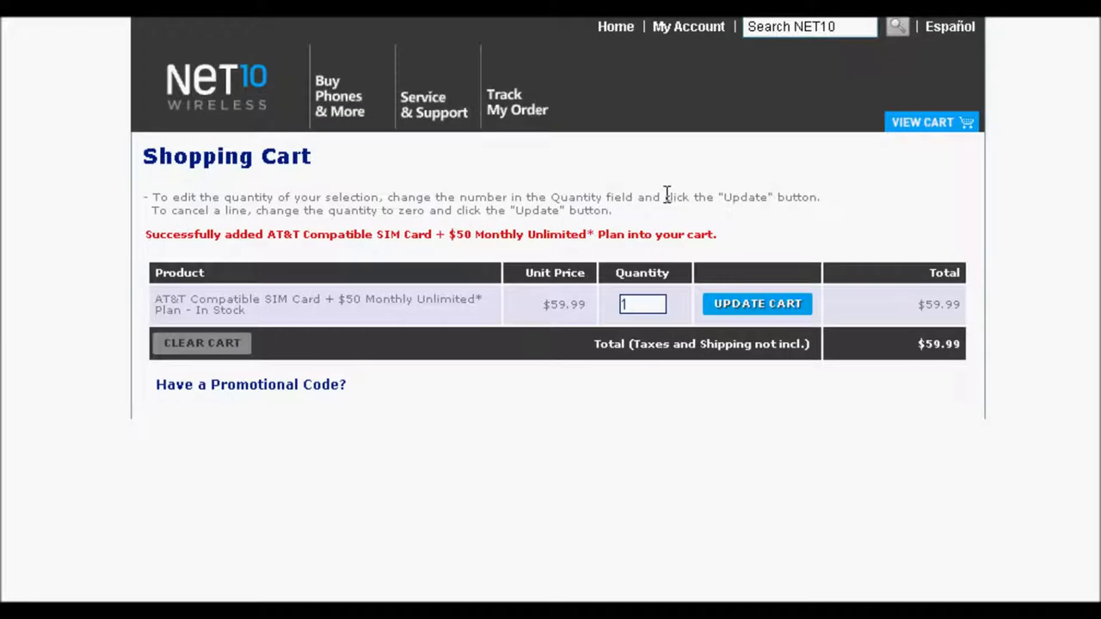
{"action": "left_click", "coordinate": [251, 386]}
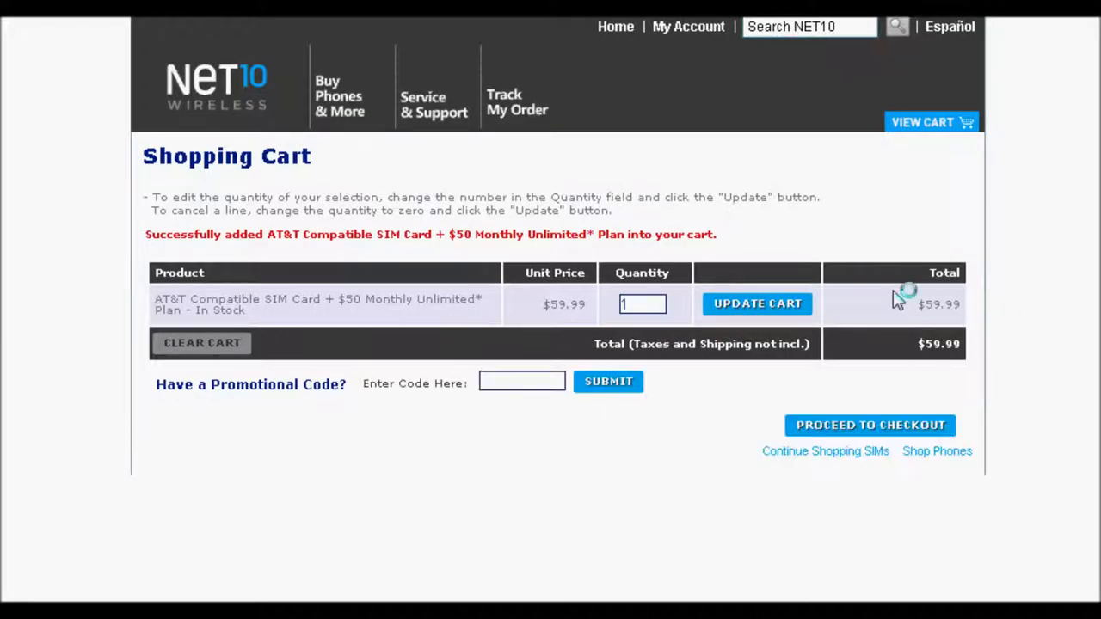
{"action": "mouse_move", "coordinate": [353, 227]}
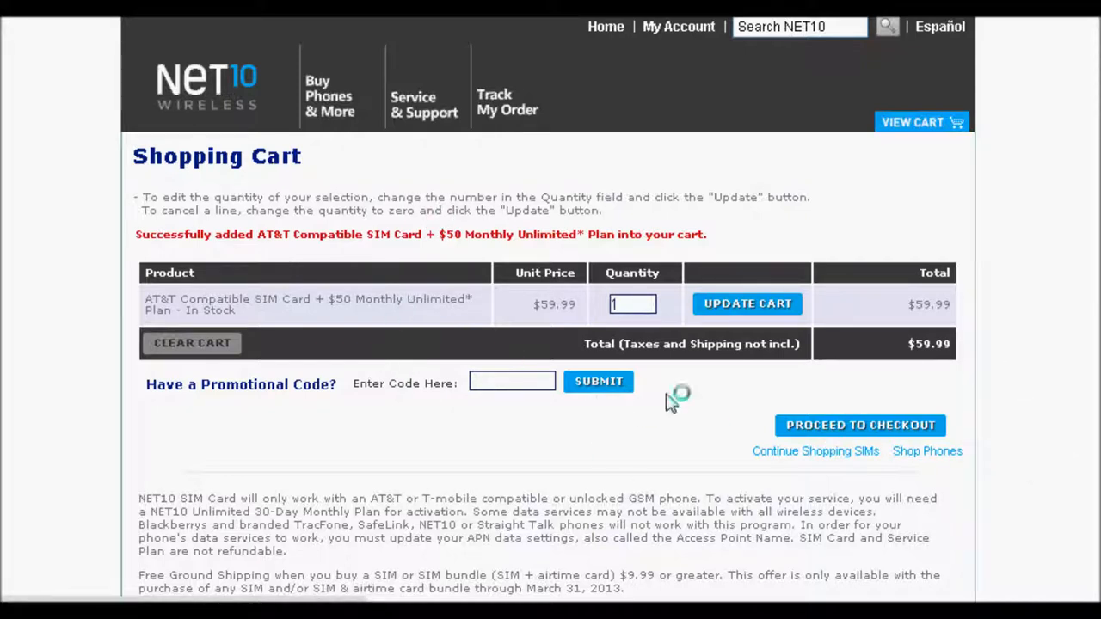
{"action": "mouse_move", "coordinate": [847, 382]}
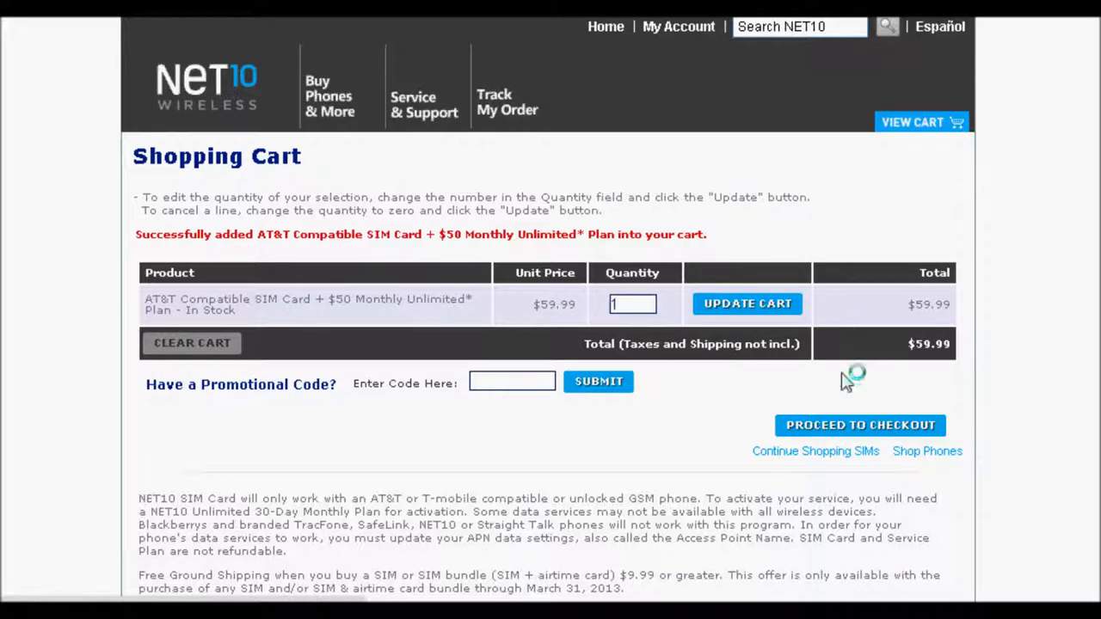
{"action": "mouse_move", "coordinate": [847, 432]}
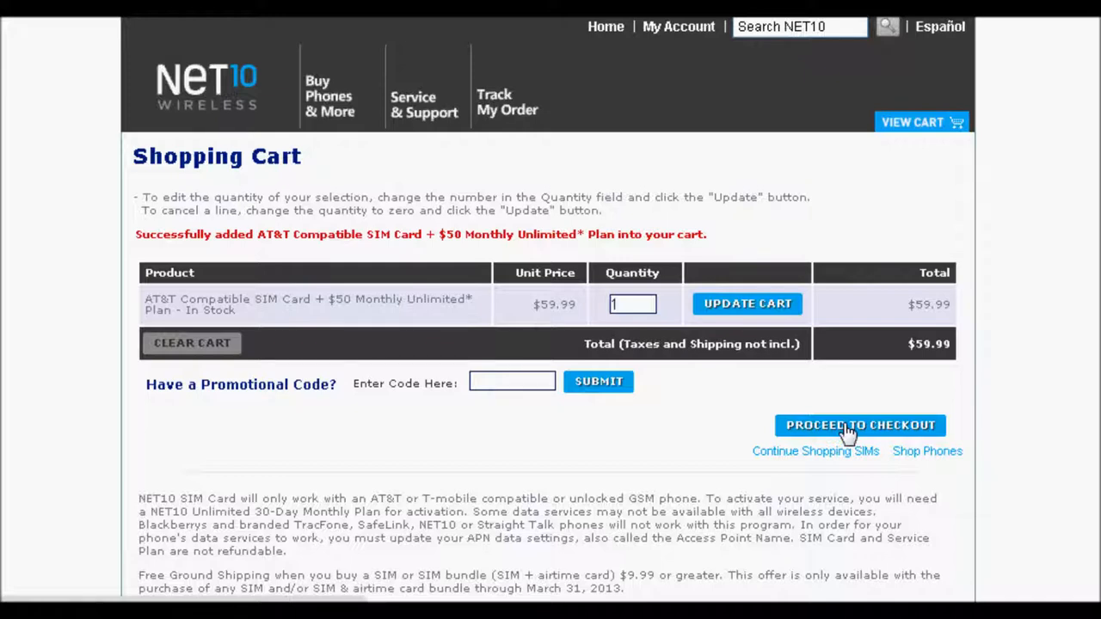
{"action": "mouse_move", "coordinate": [709, 296]}
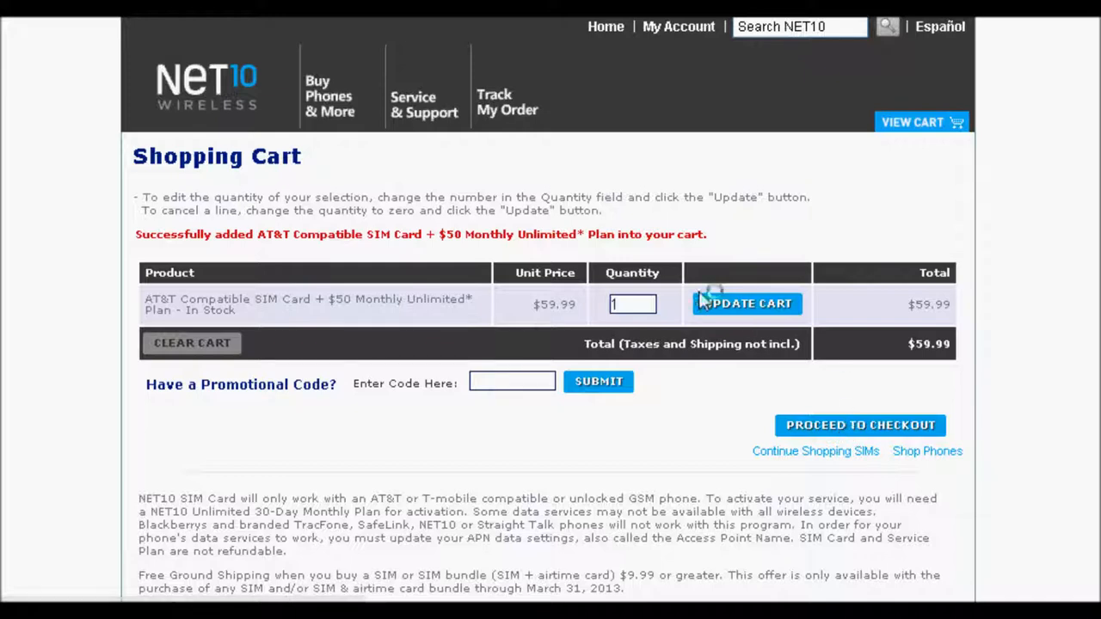
- Proceed to checkout with FedEx 3 Day Ground ($4.95) shipping and review the billing form
{"action": "left_click", "coordinate": [861, 425]}
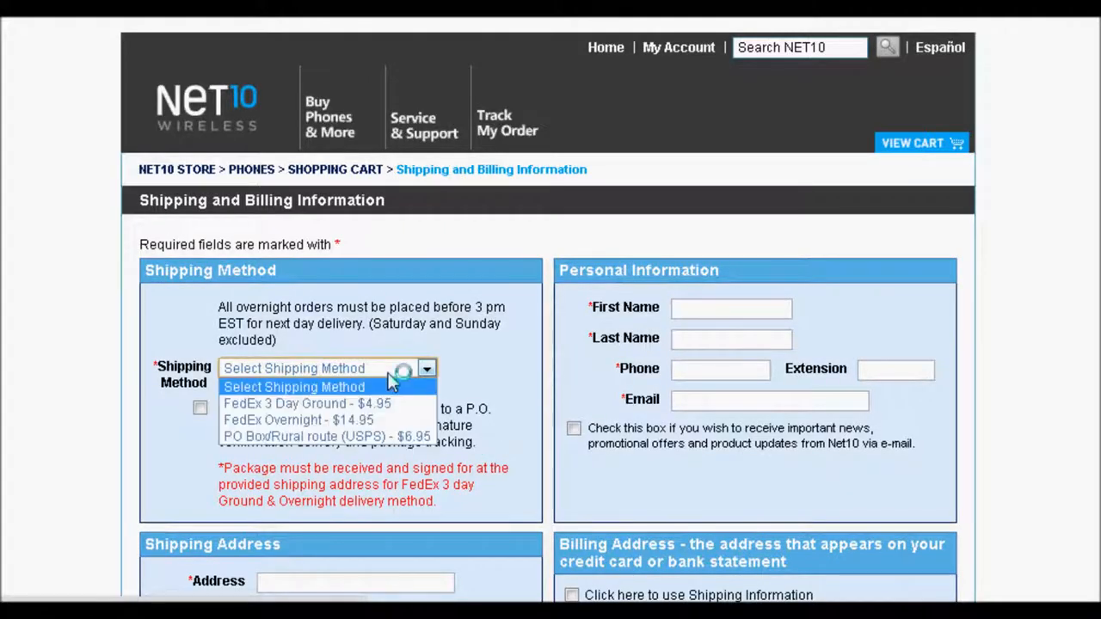
{"action": "mouse_move", "coordinate": [307, 403]}
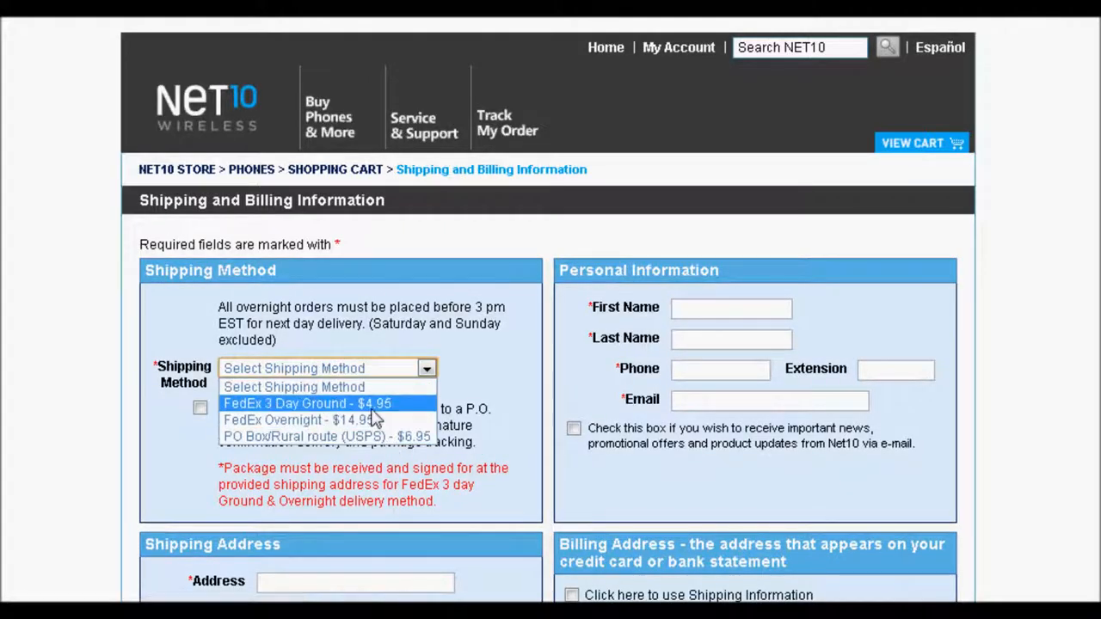
{"action": "left_click", "coordinate": [306, 403]}
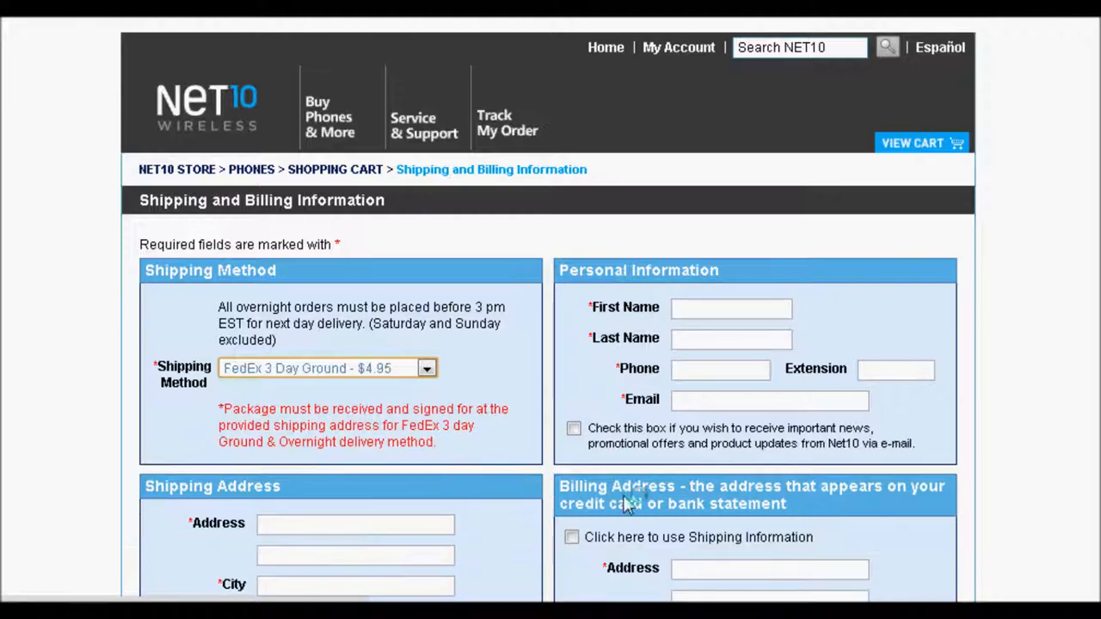
{"action": "scroll", "scroll_direction": "down", "scroll_amount": 3}
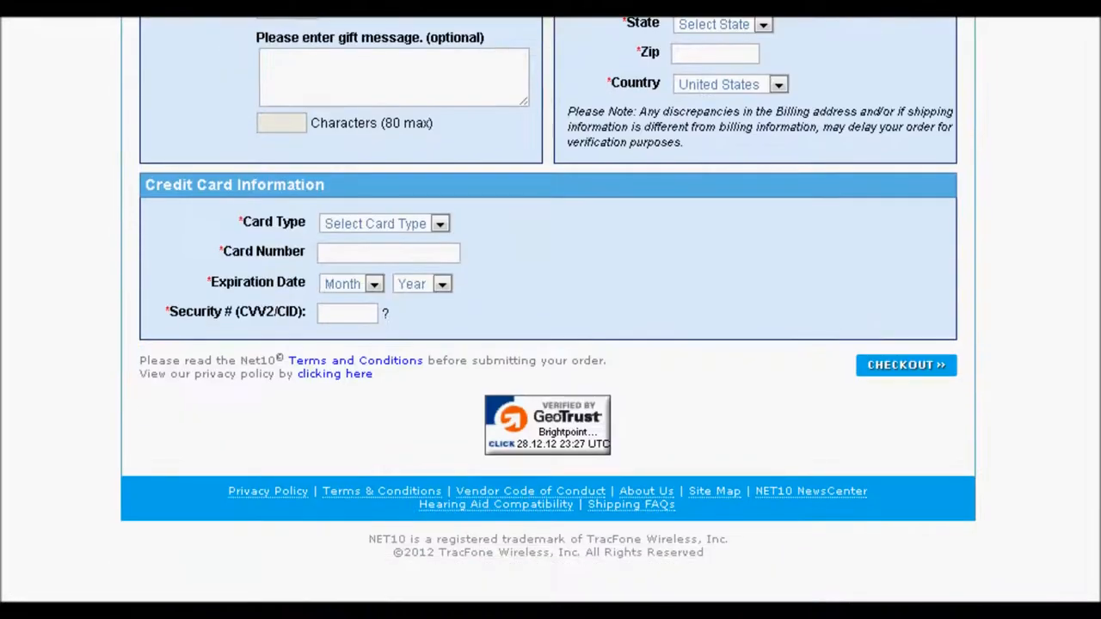
{"action": "scroll", "scroll_direction": "down", "scroll_amount": 3}
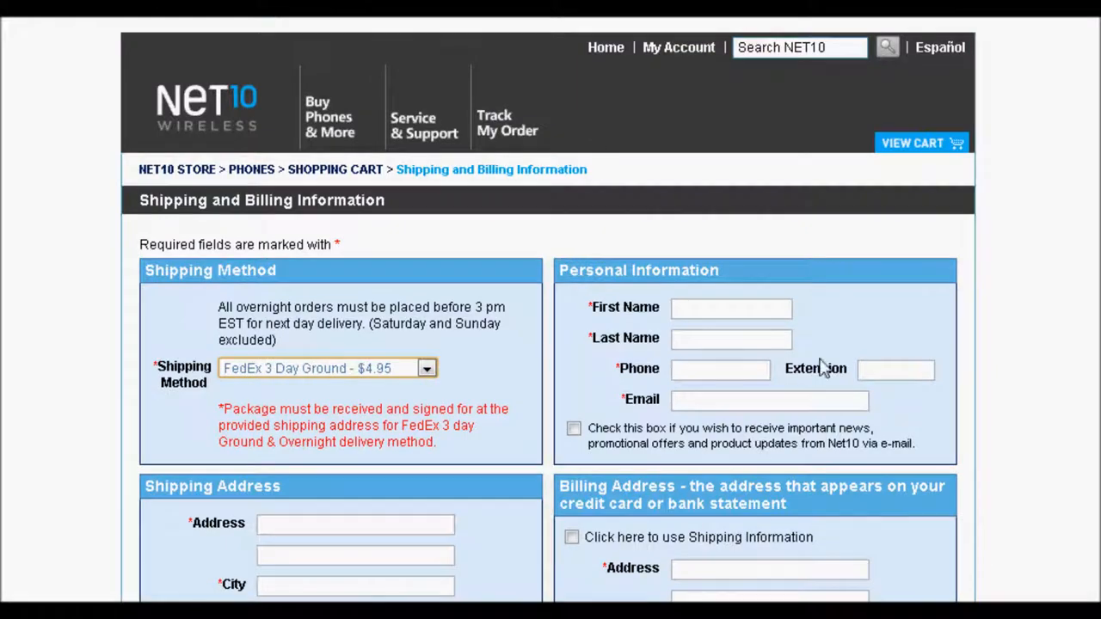
{"action": "scroll", "scroll_direction": "down", "scroll_amount": 3}
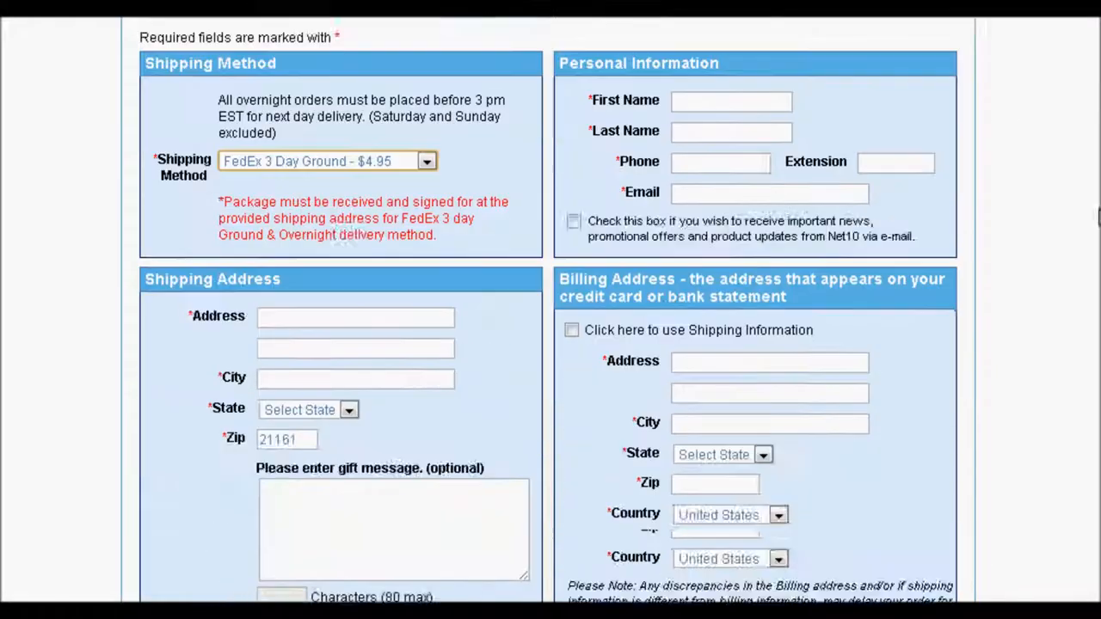
{"action": "scroll", "scroll_direction": "down", "scroll_amount": 3}
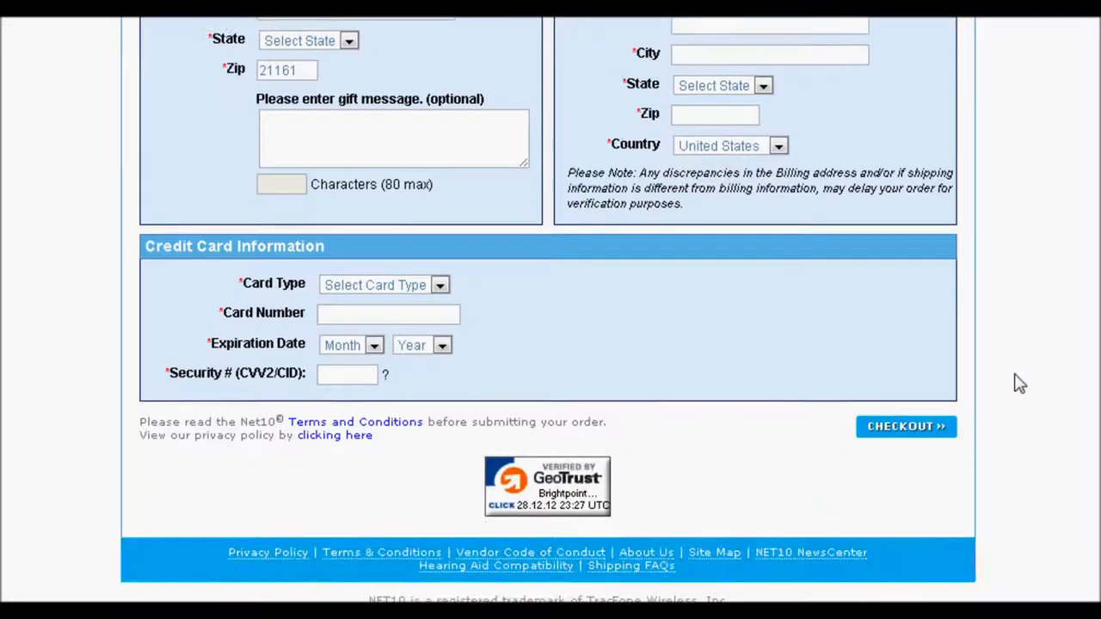
{"action": "scroll", "scroll_direction": "up", "scroll_amount": 3}
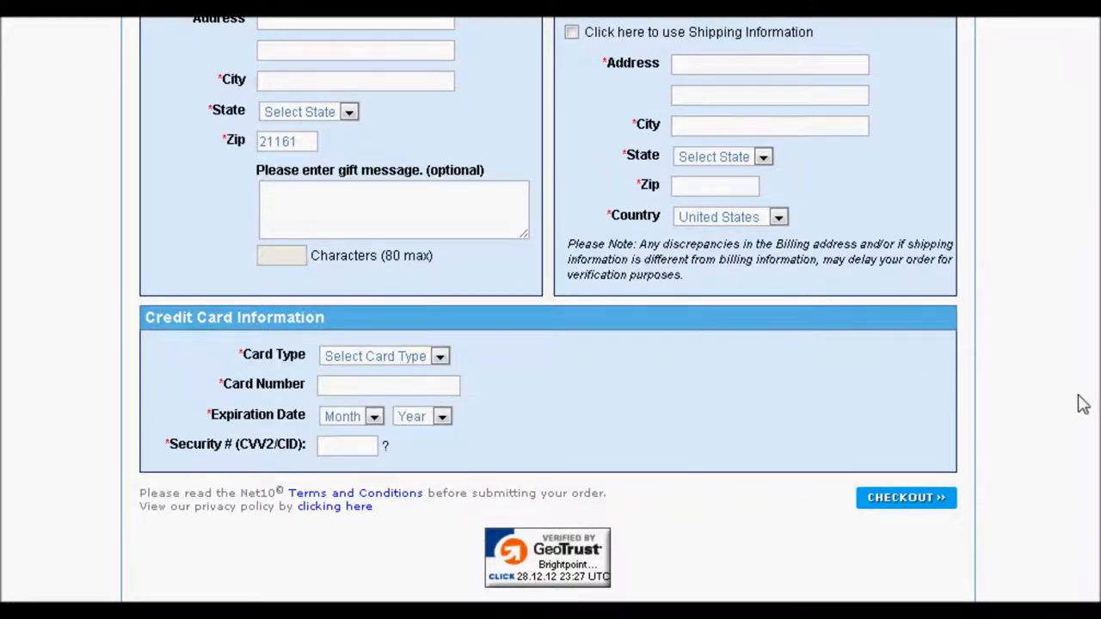
{"action": "scroll", "scroll_direction": "up", "scroll_amount": 3}
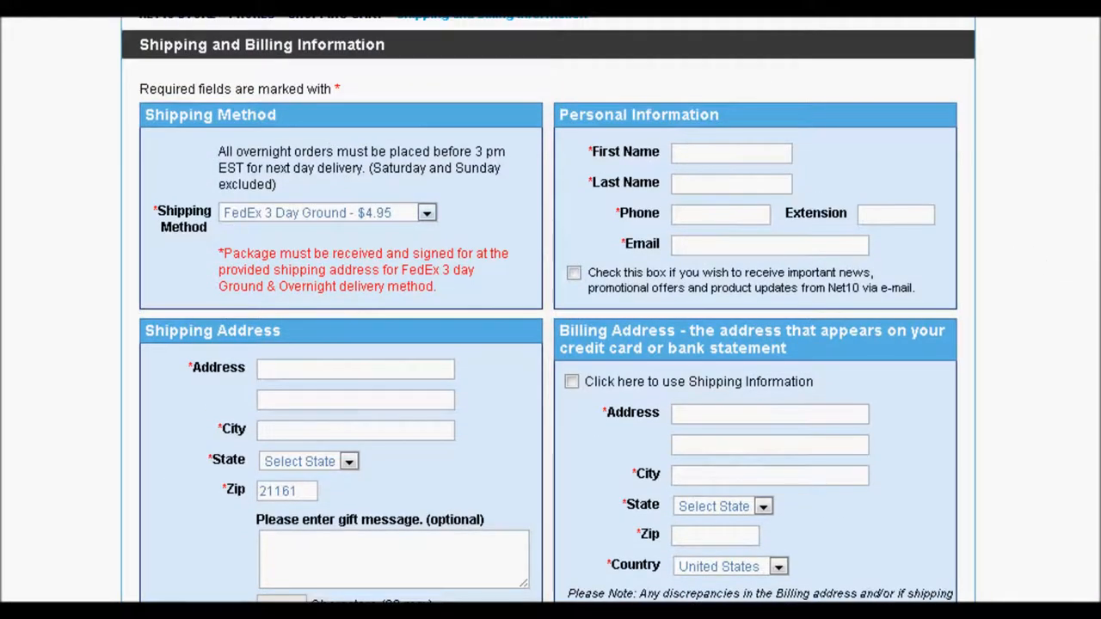